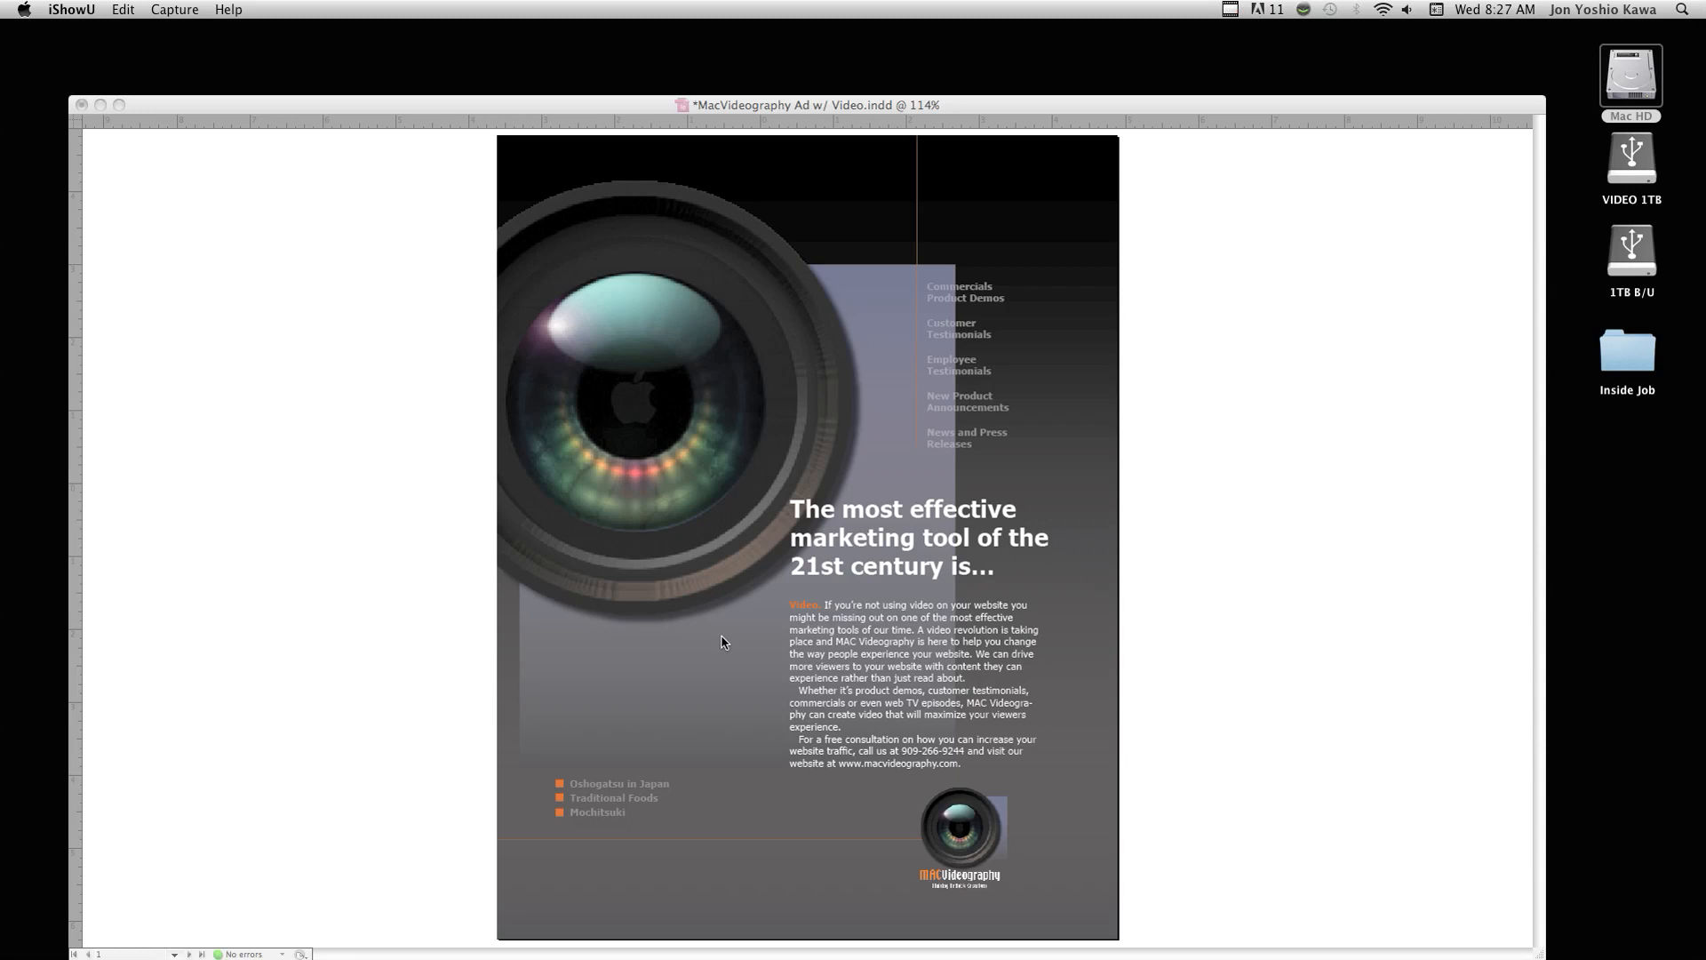
mouse_move(720, 656)
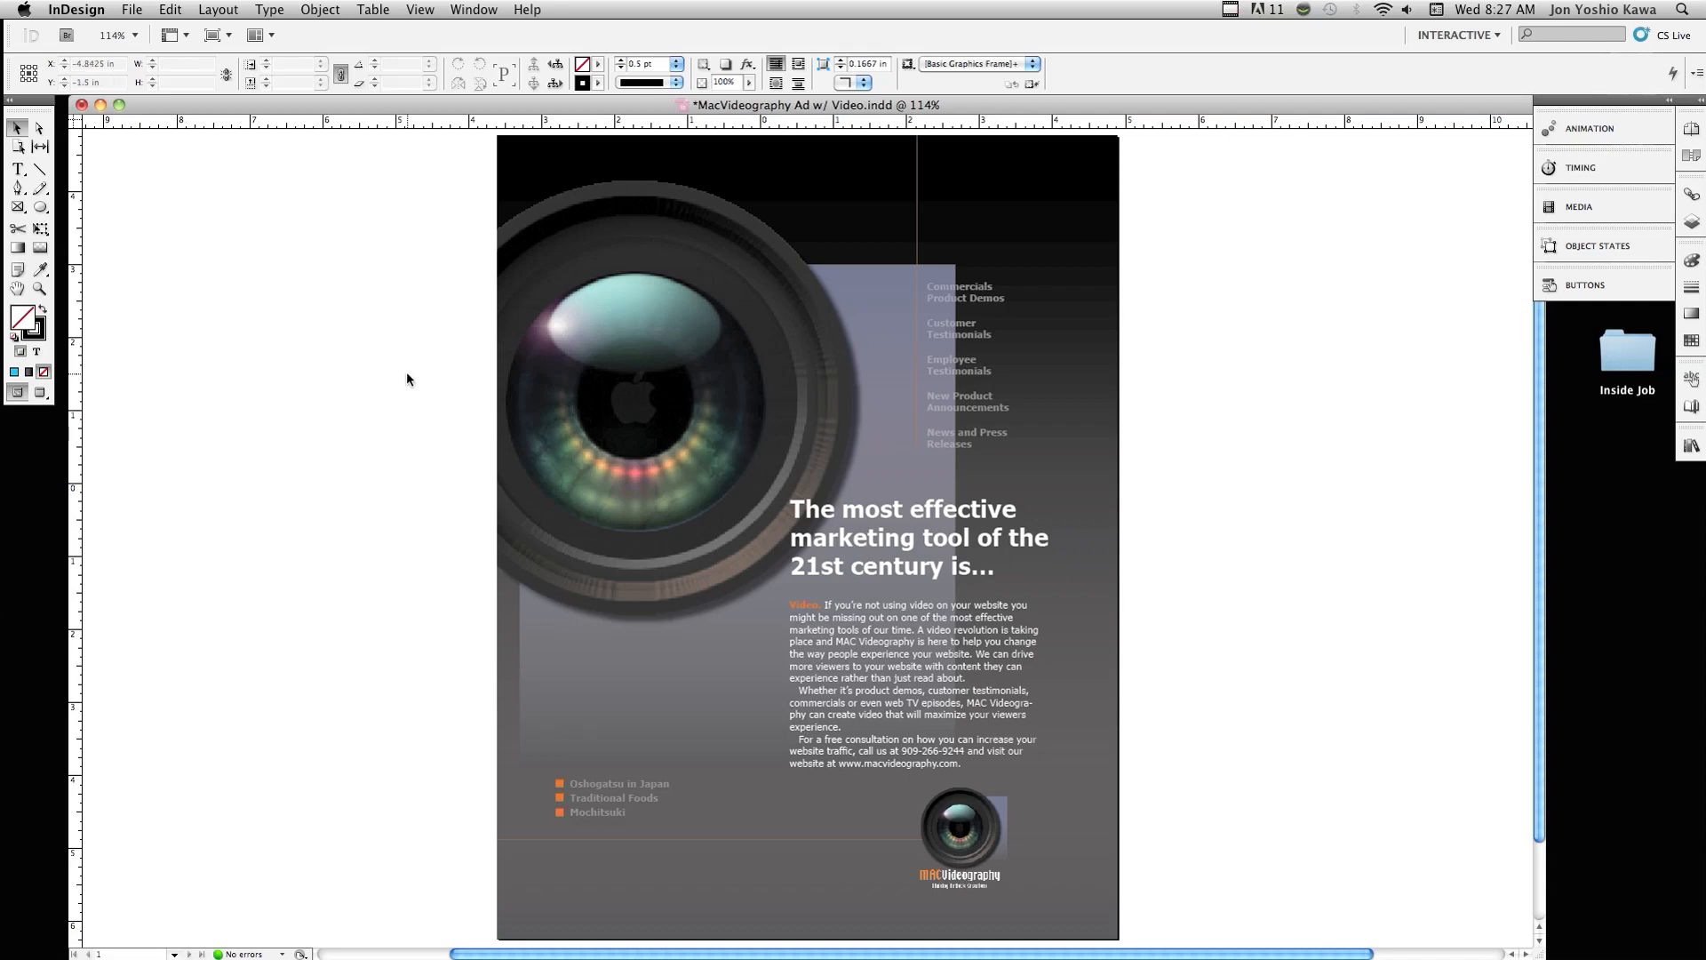
Load the Oshogatsu .mov movie from the Links folder via File > Place.
click(130, 9)
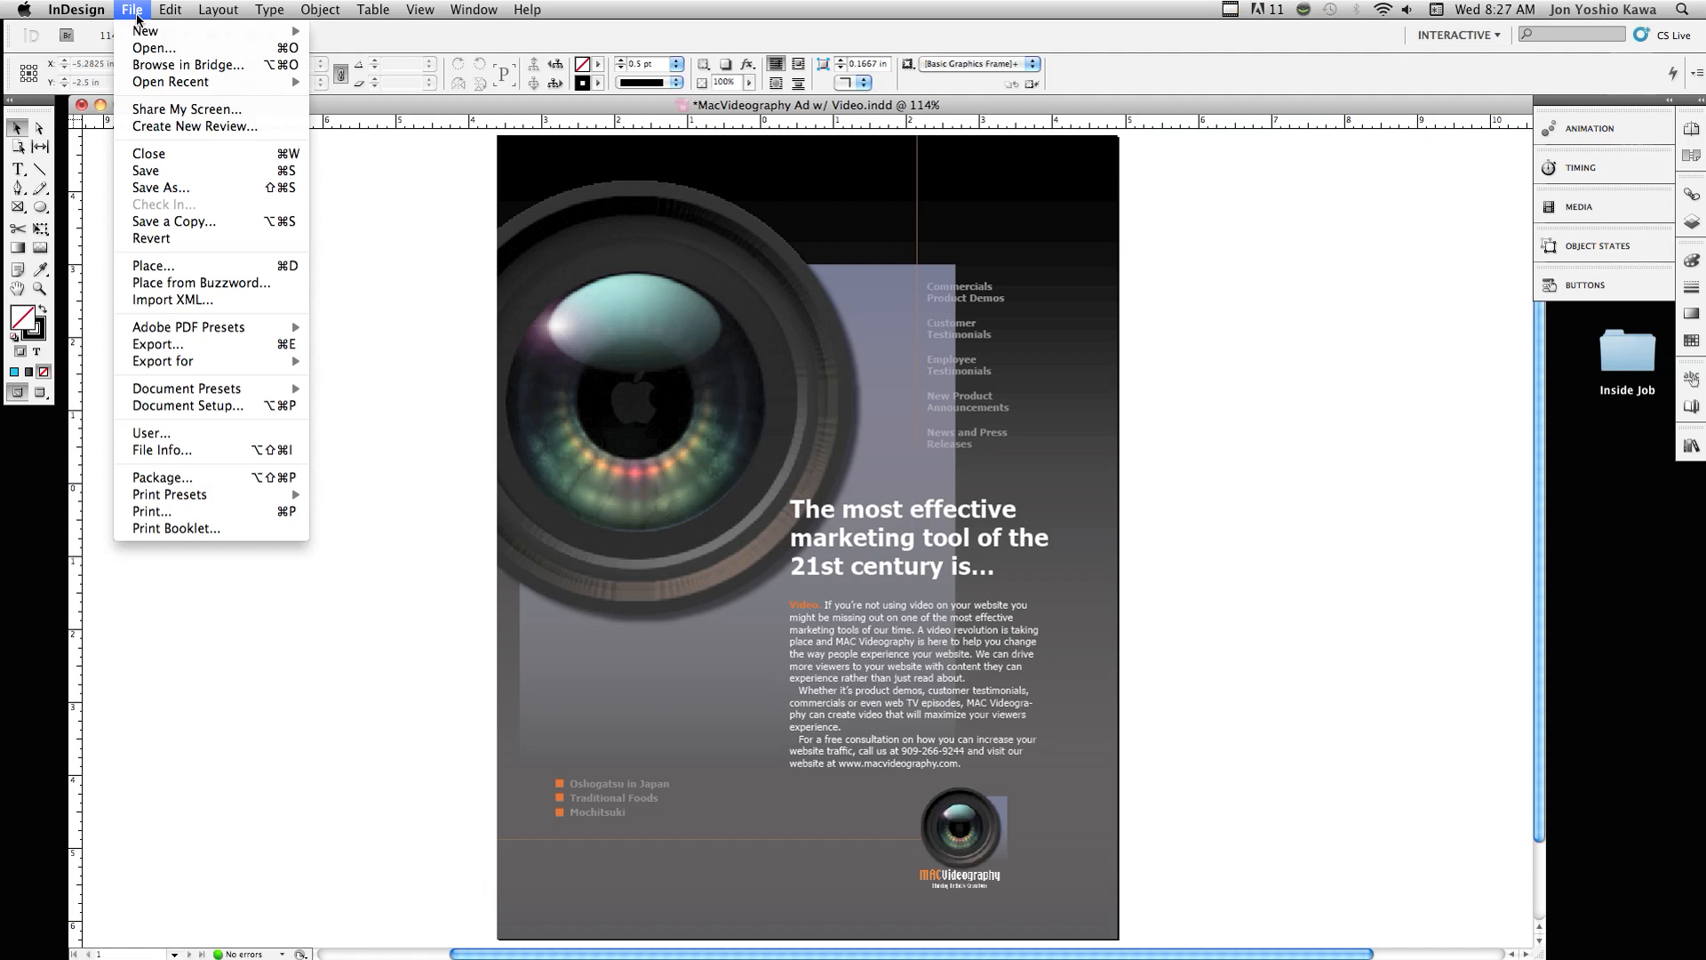
click(153, 268)
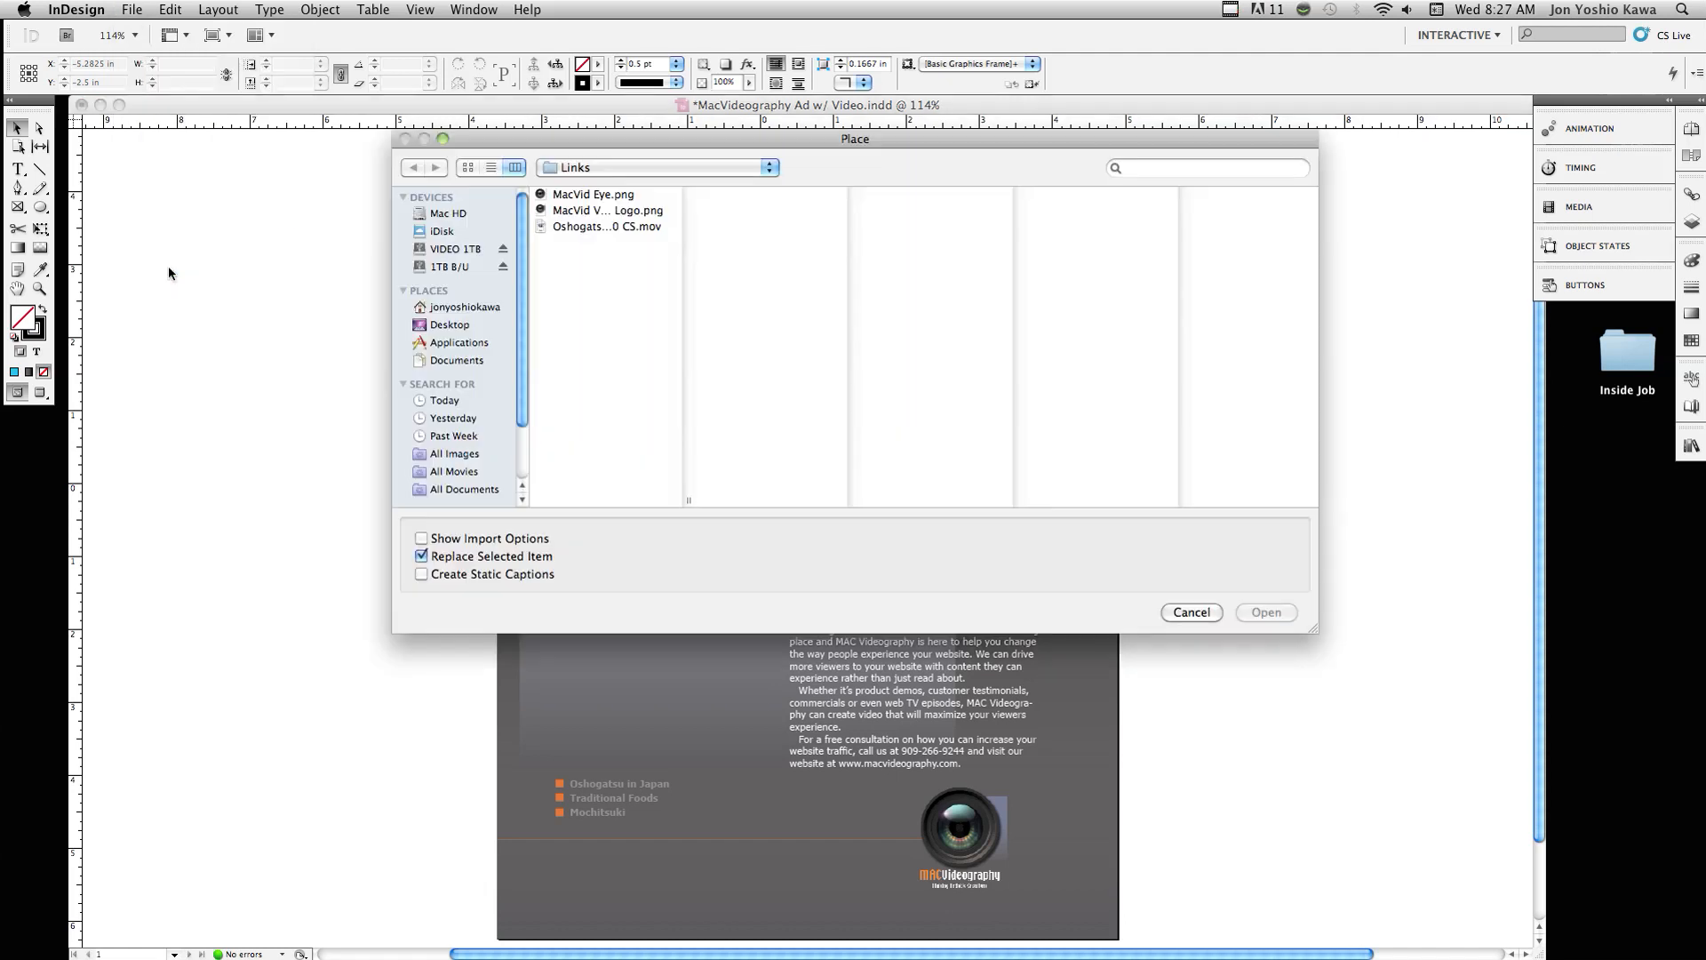
mouse_move(492, 307)
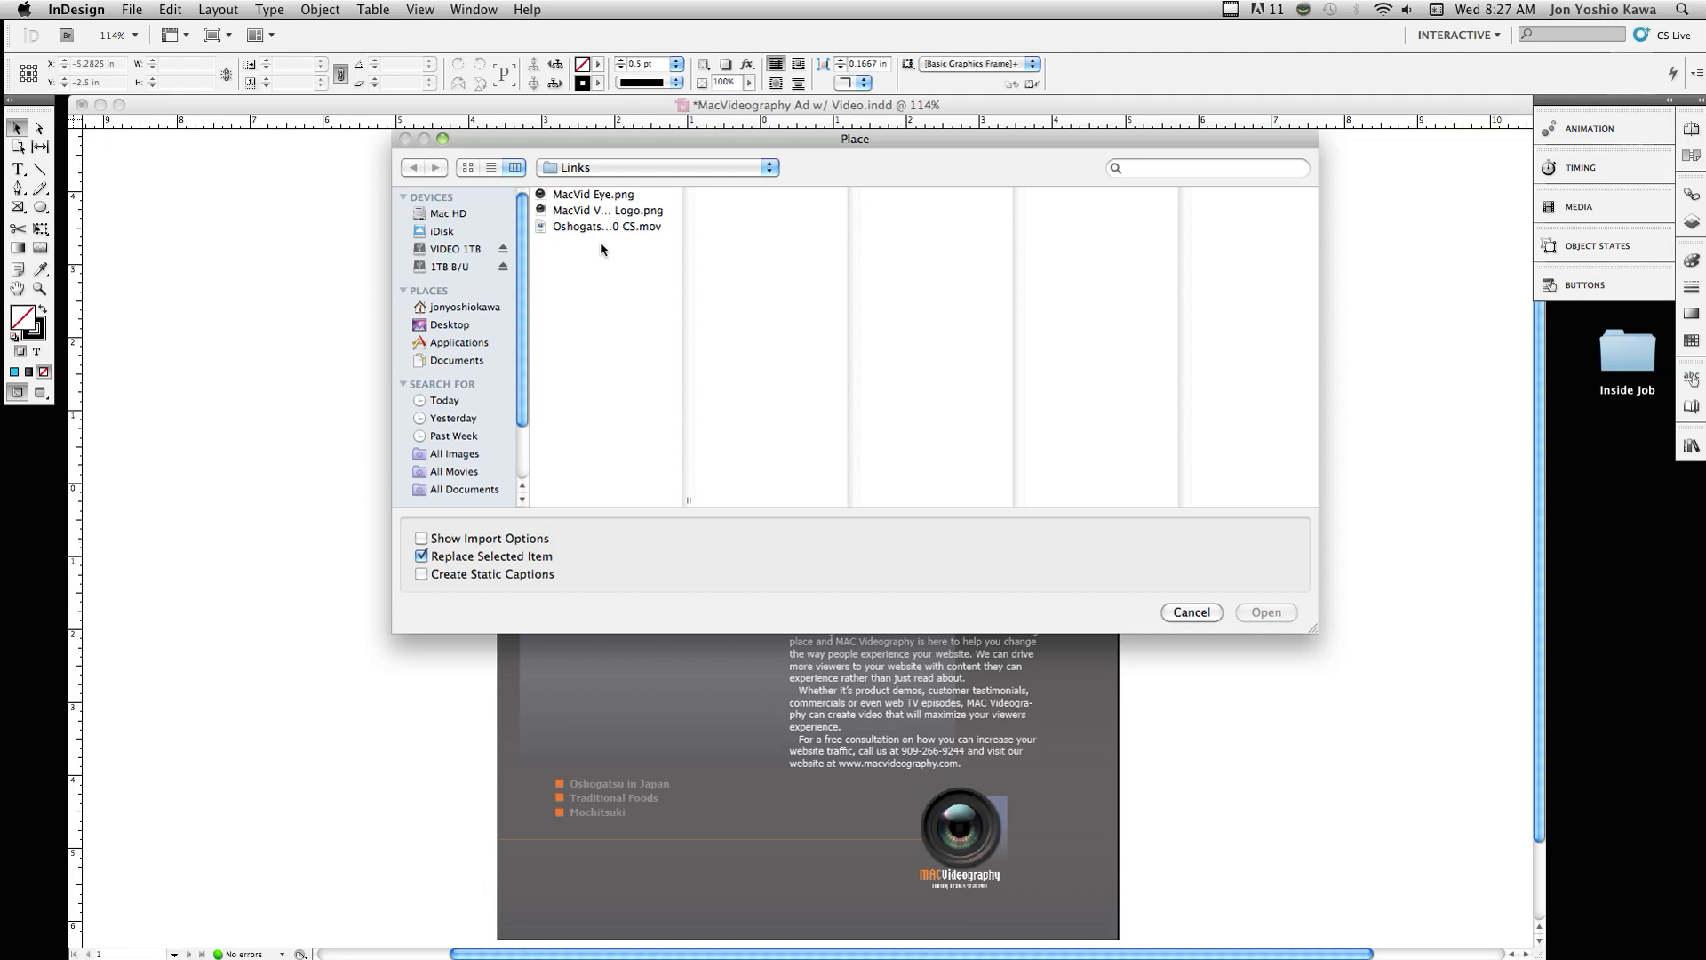
click(604, 226)
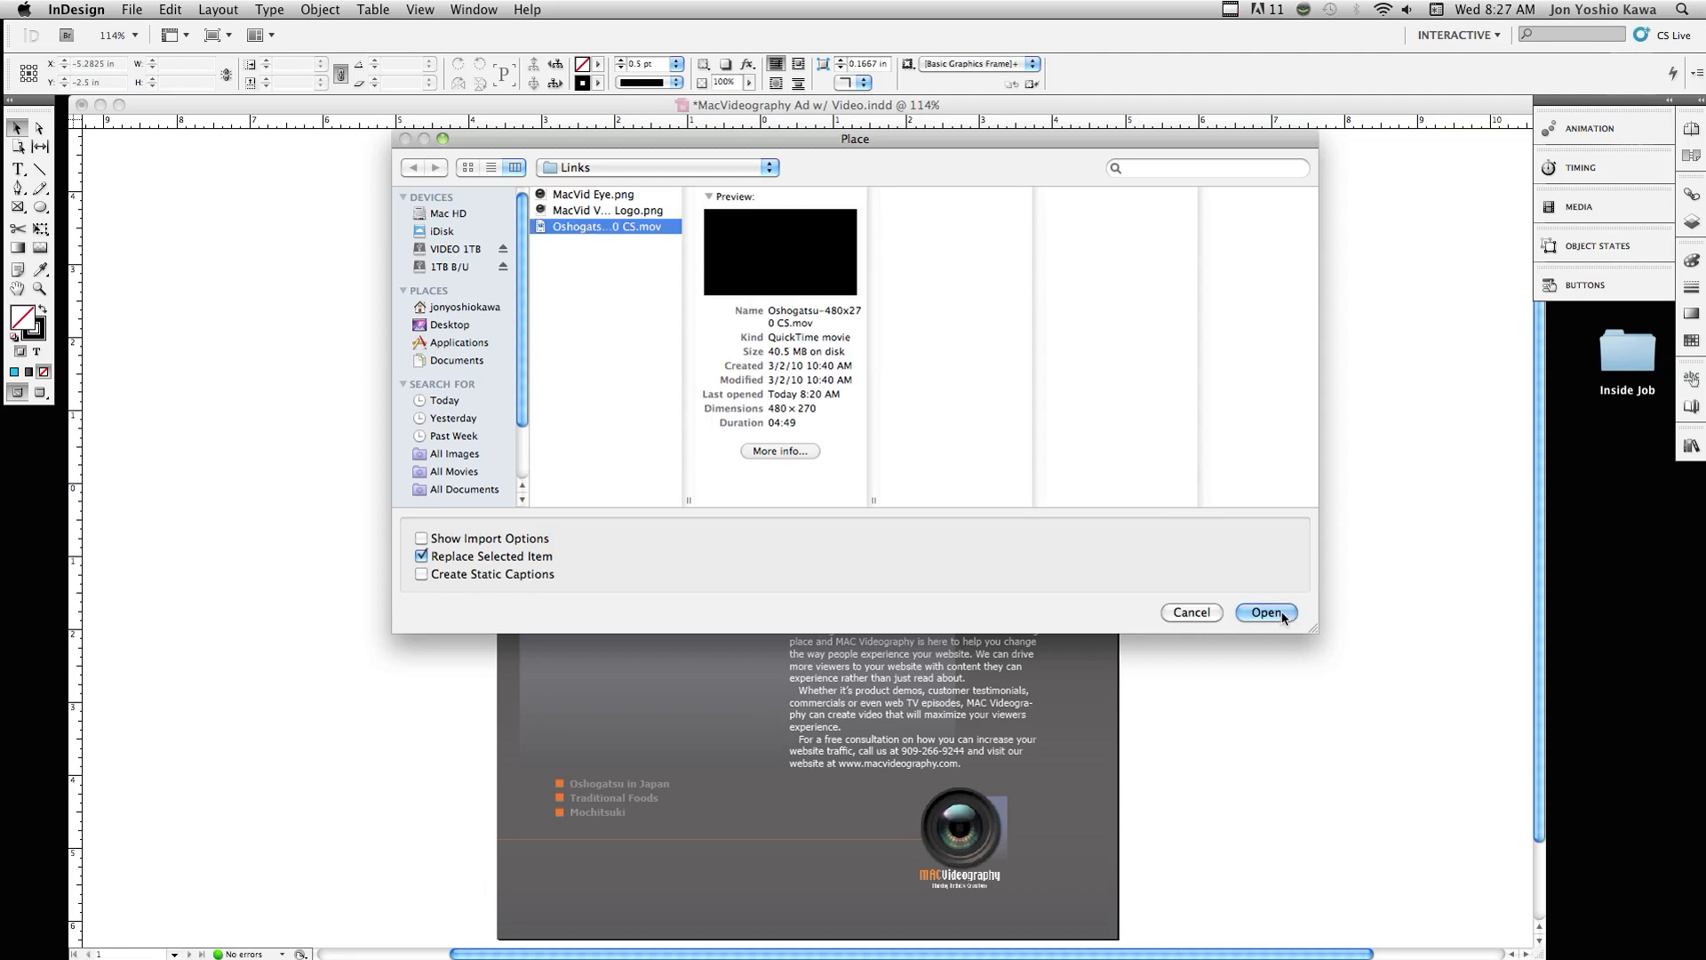
click(1263, 611)
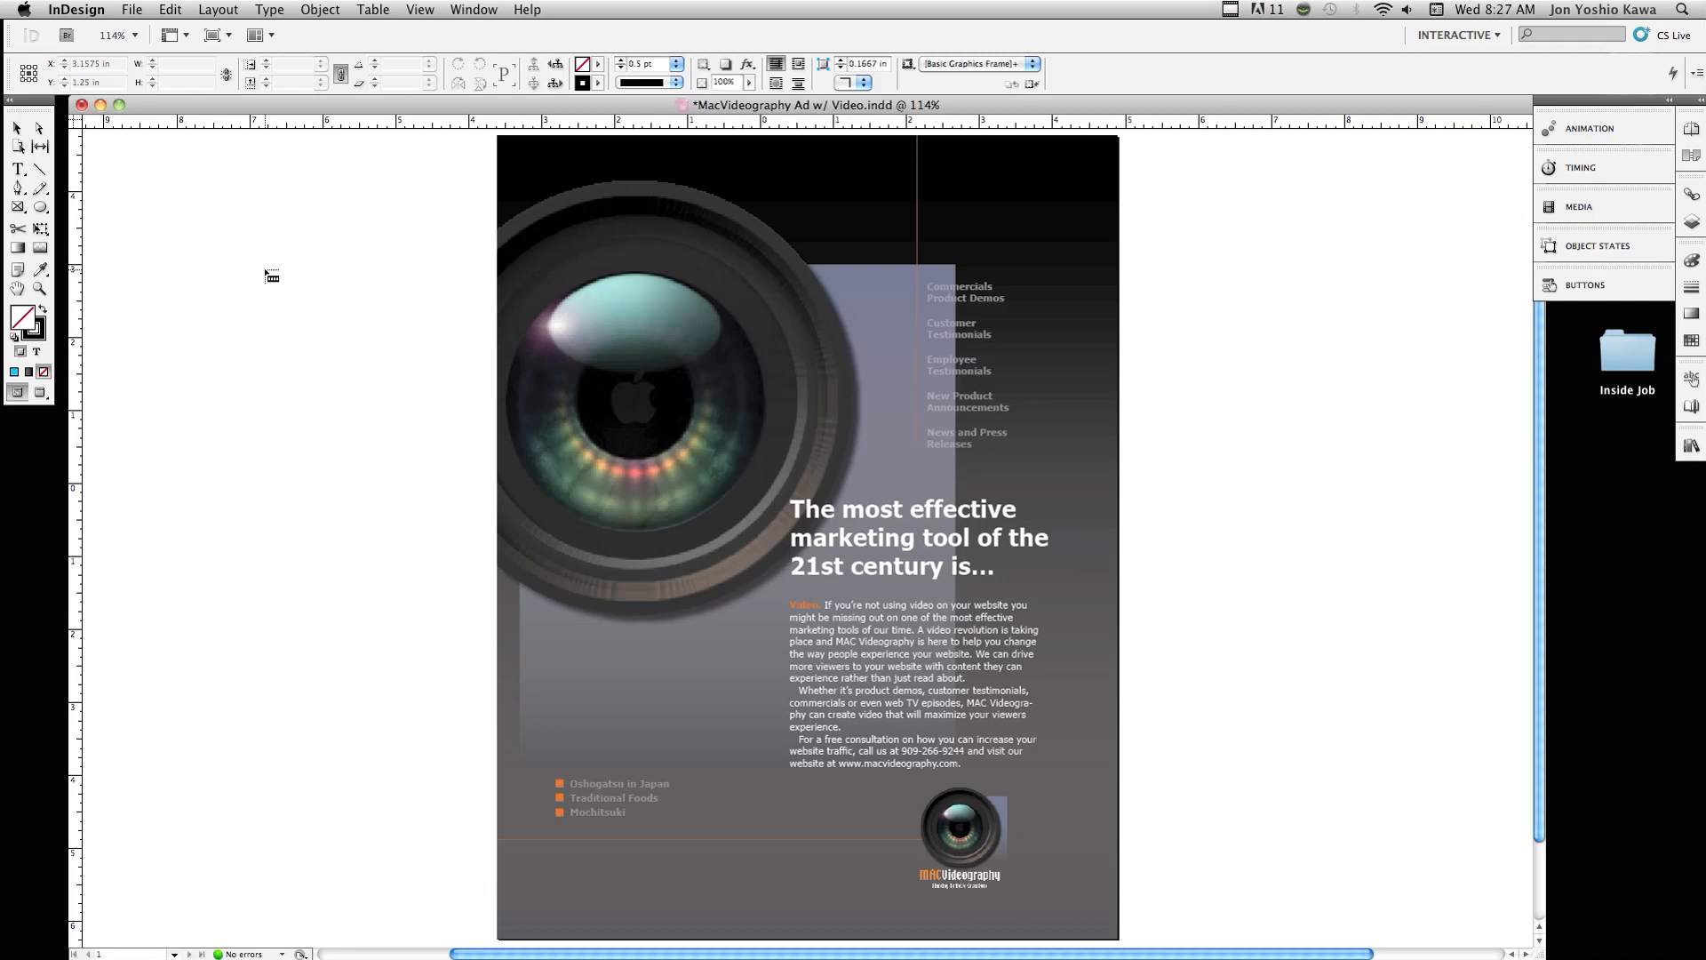
mouse_move(366, 321)
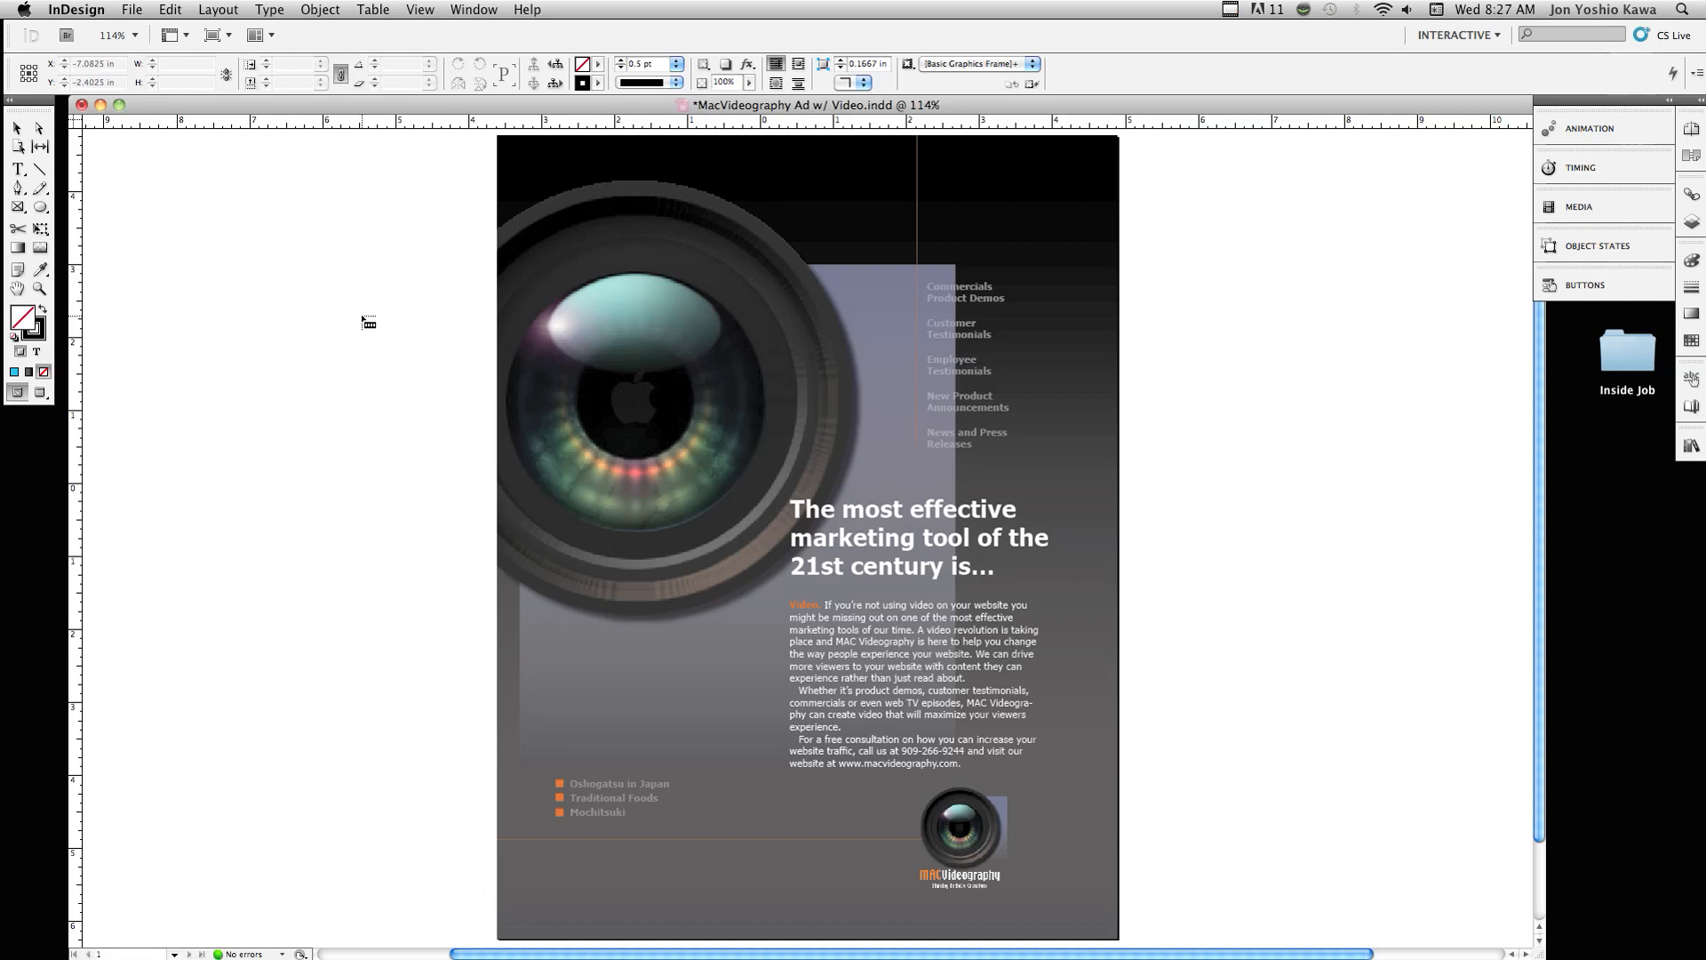
mouse_move(334, 297)
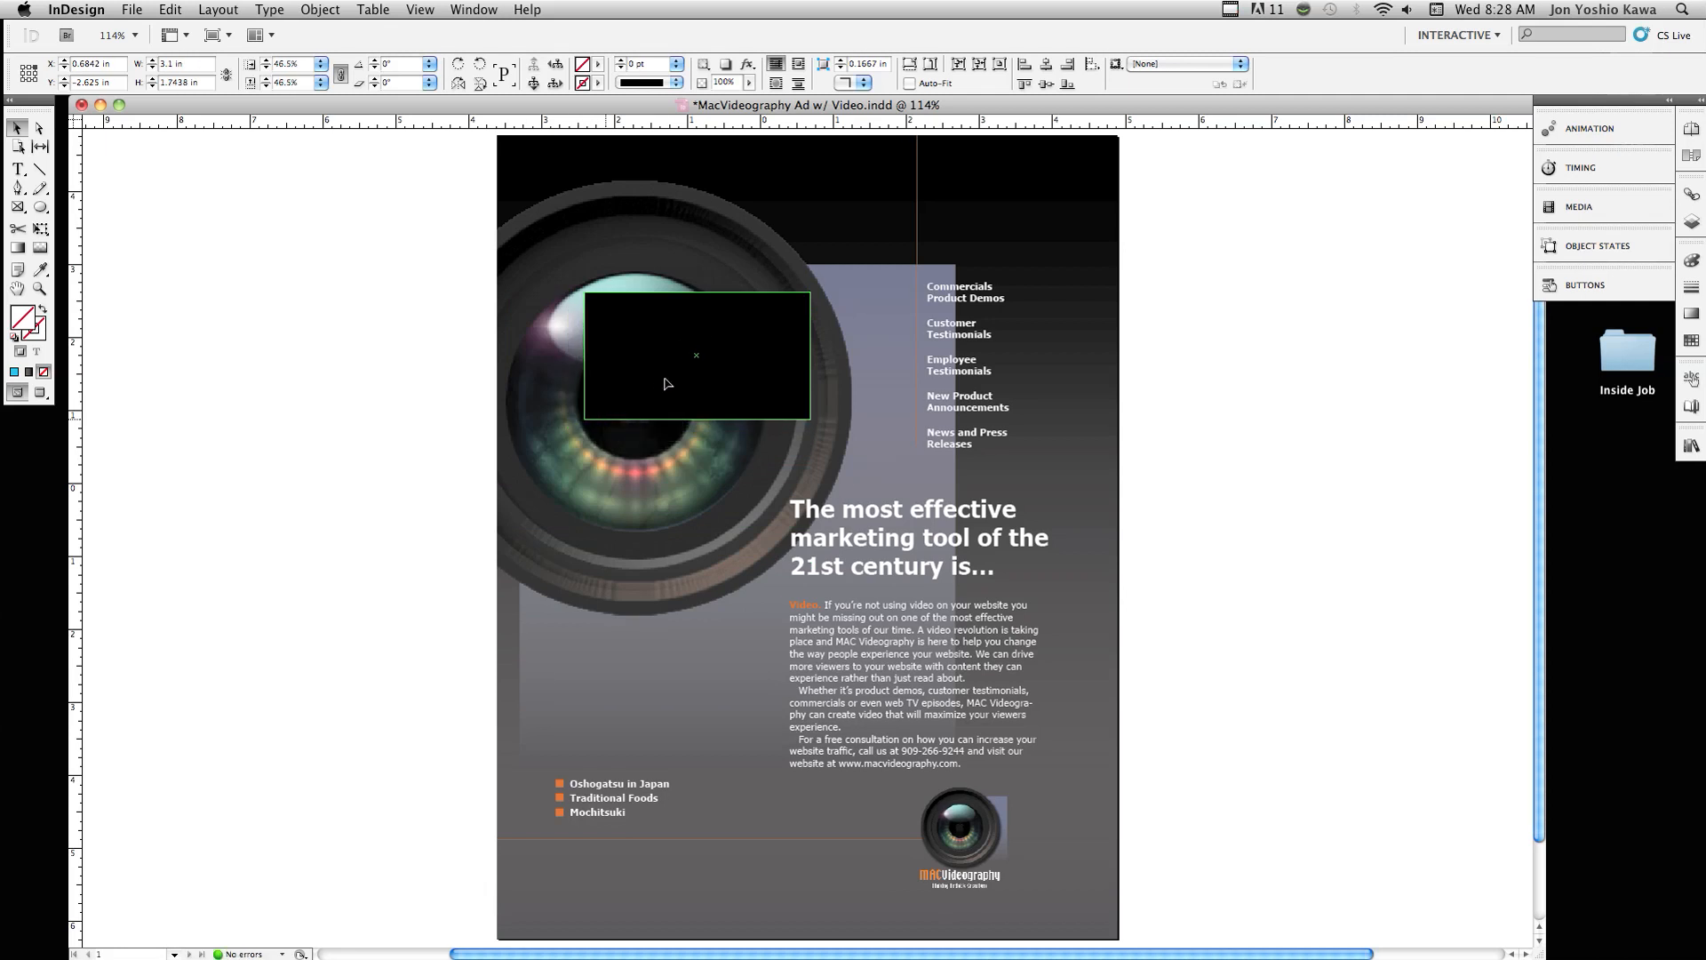
Drop the movie frame on the page and move it down just above the bullet list.
click(695, 356)
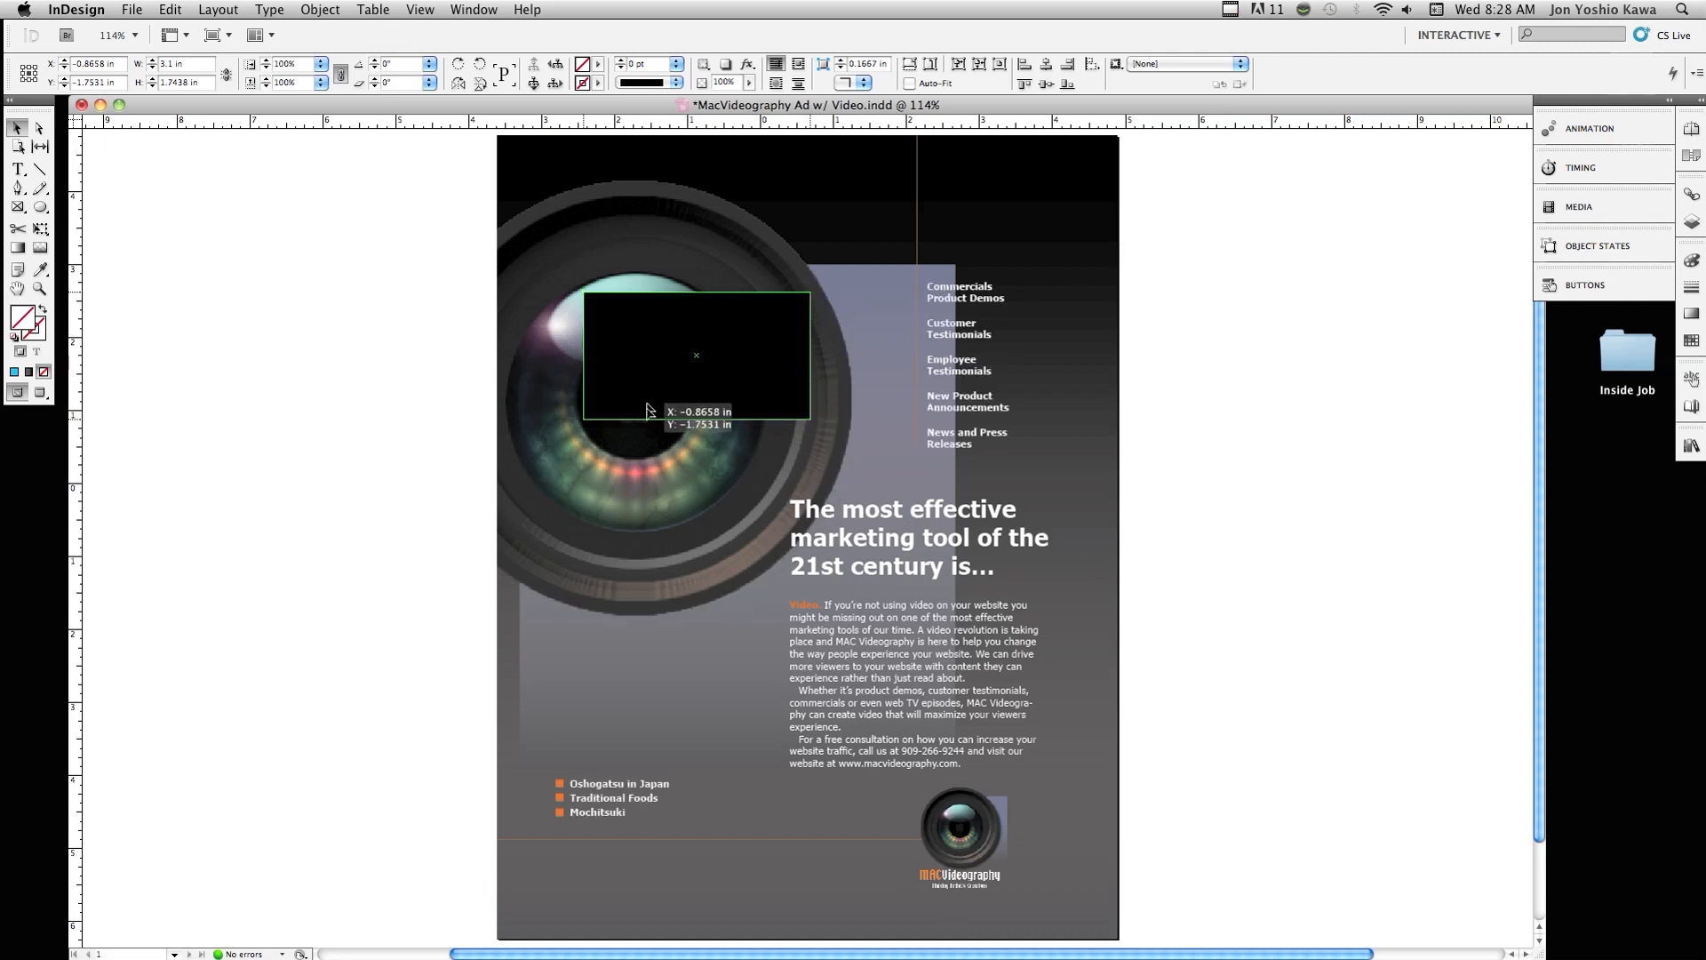
drag(697, 353, 670, 708)
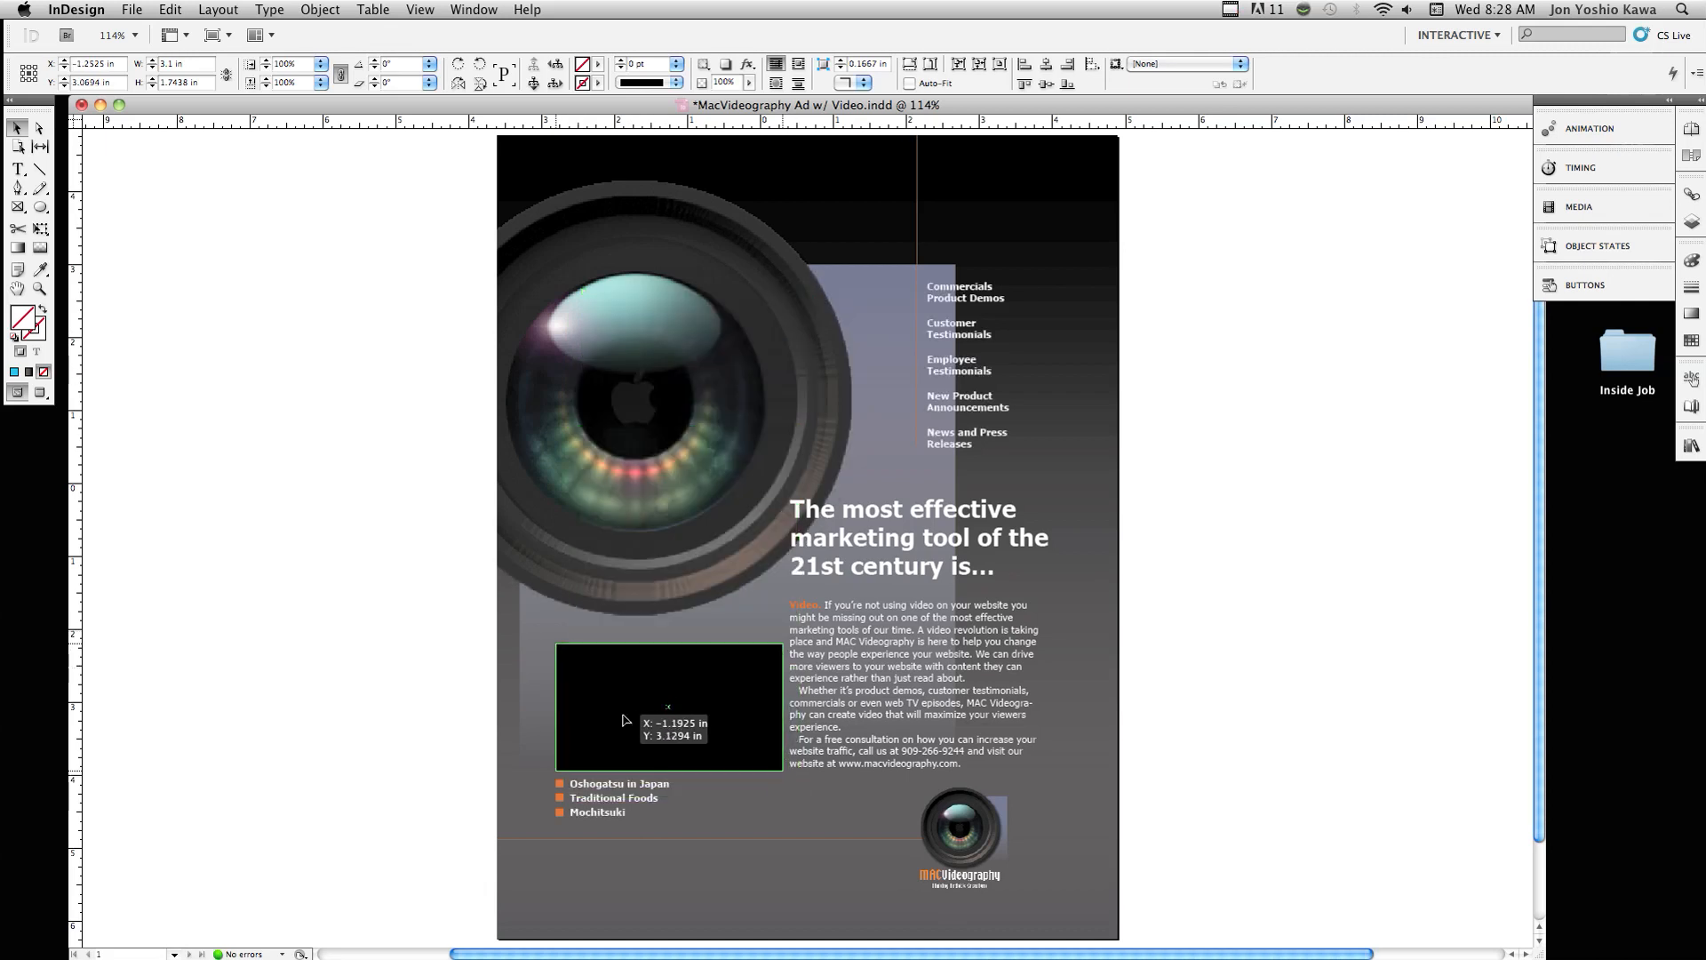
drag(666, 718, 666, 709)
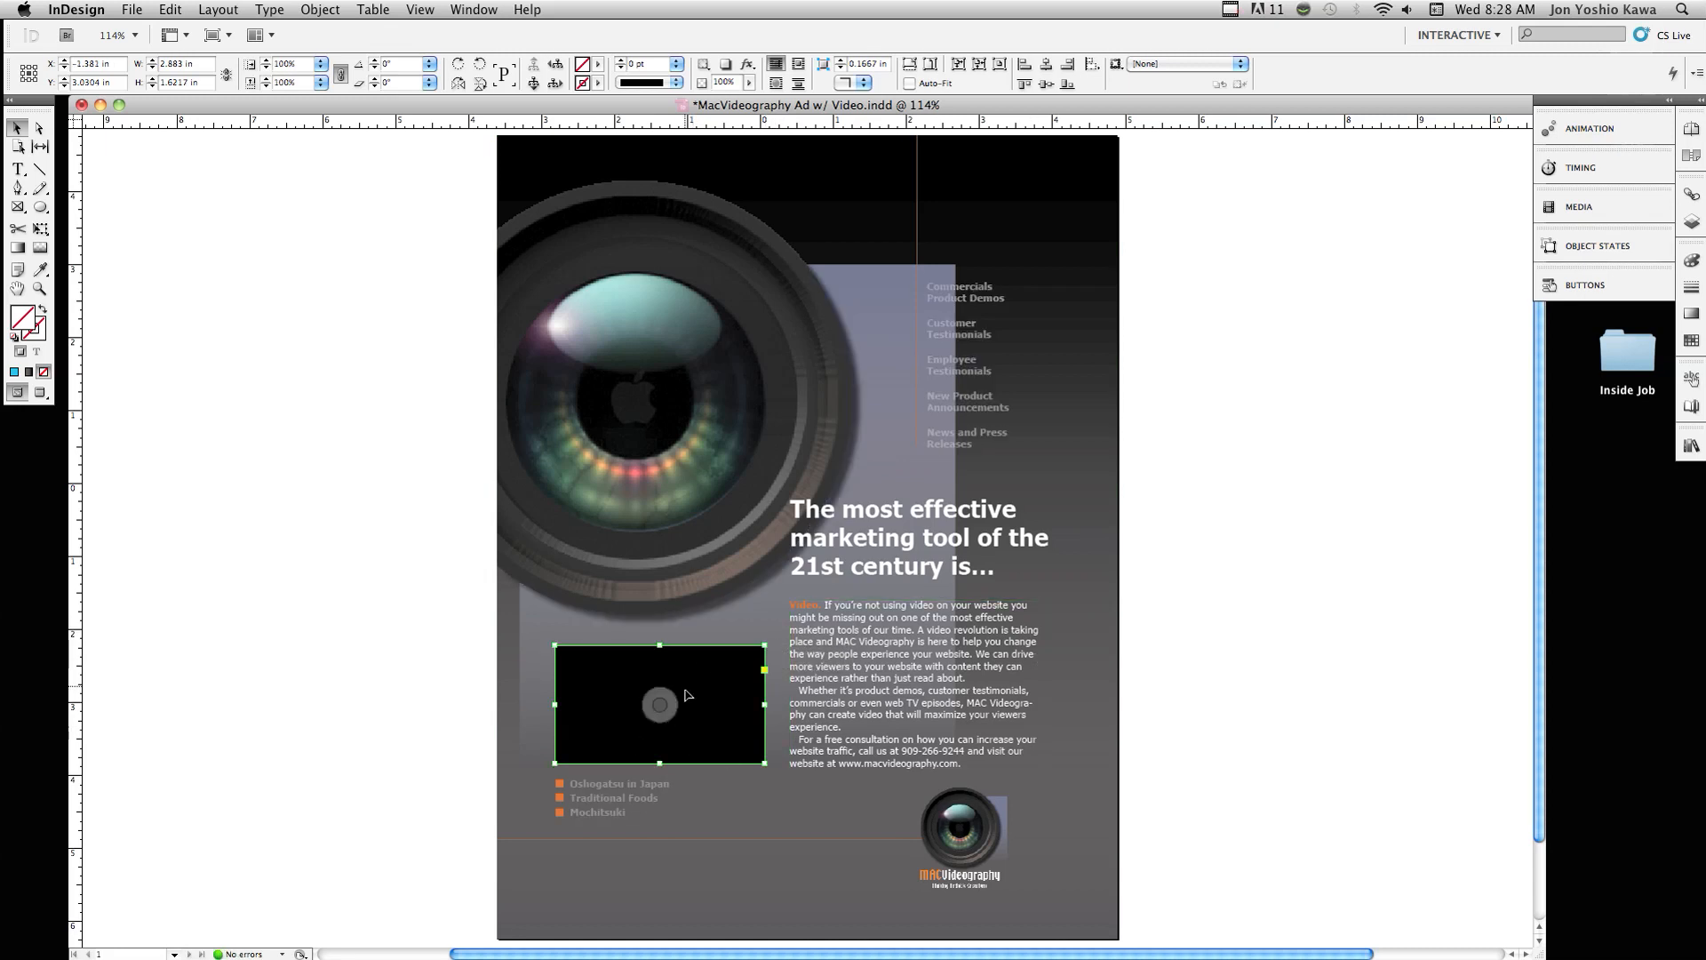
mouse_move(683, 709)
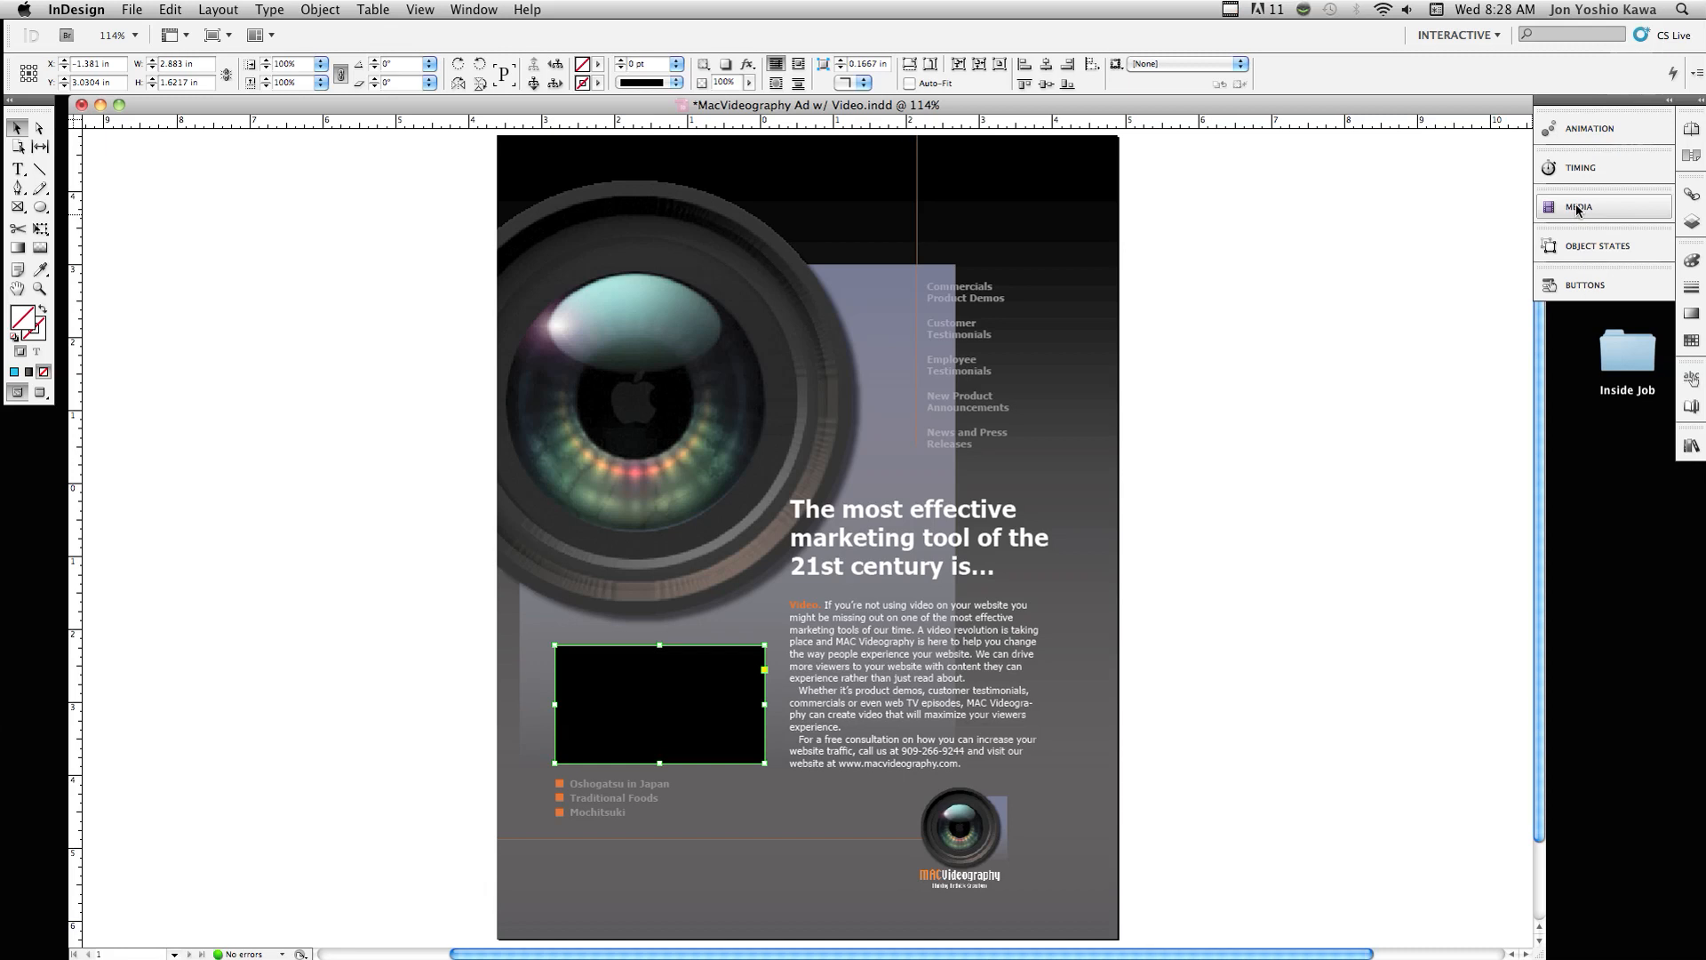
Show the Media panel for the video frame and play its preview.
click(1578, 206)
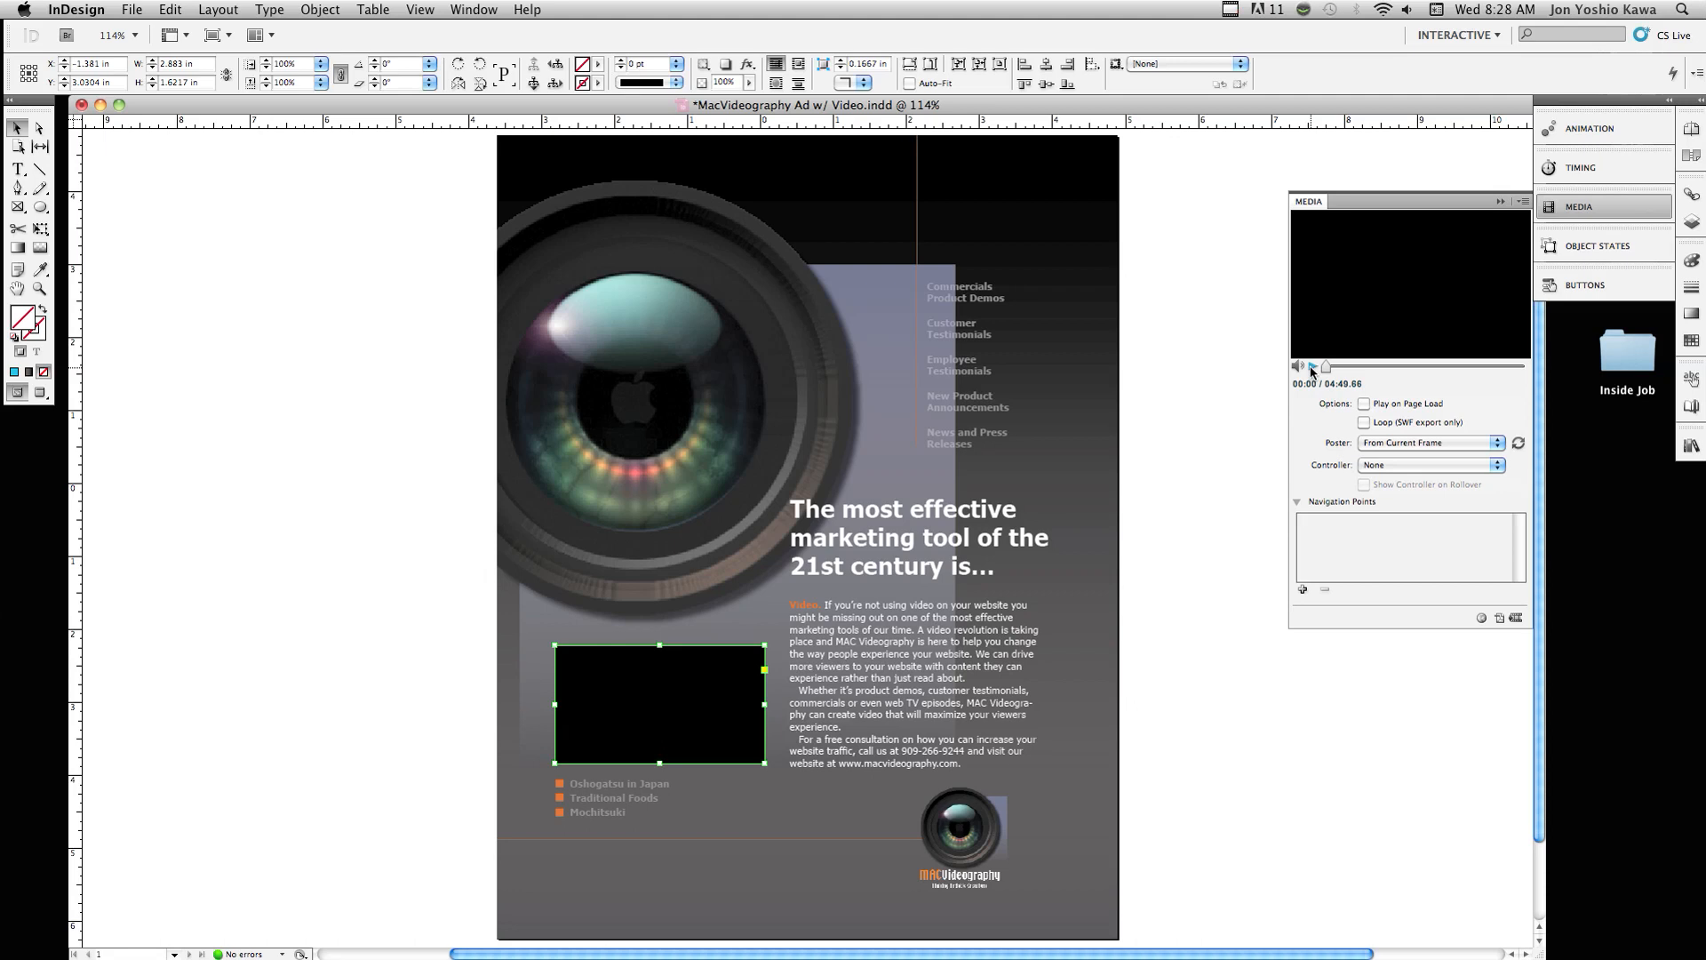
click(1310, 366)
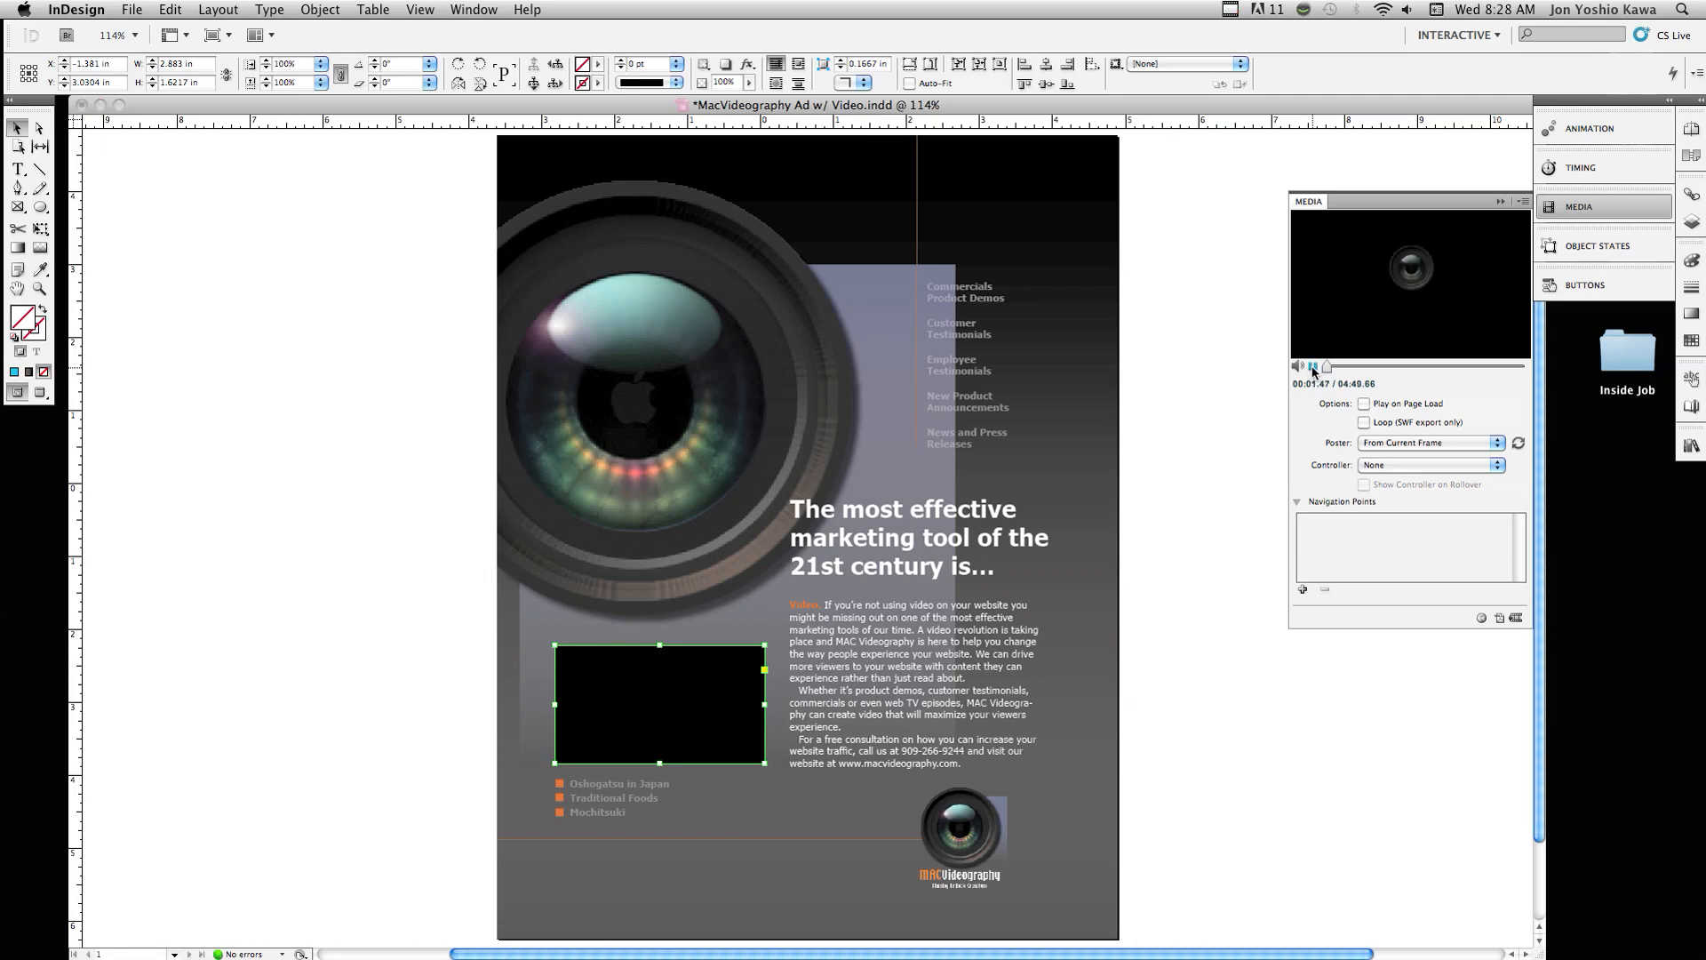
click(1306, 366)
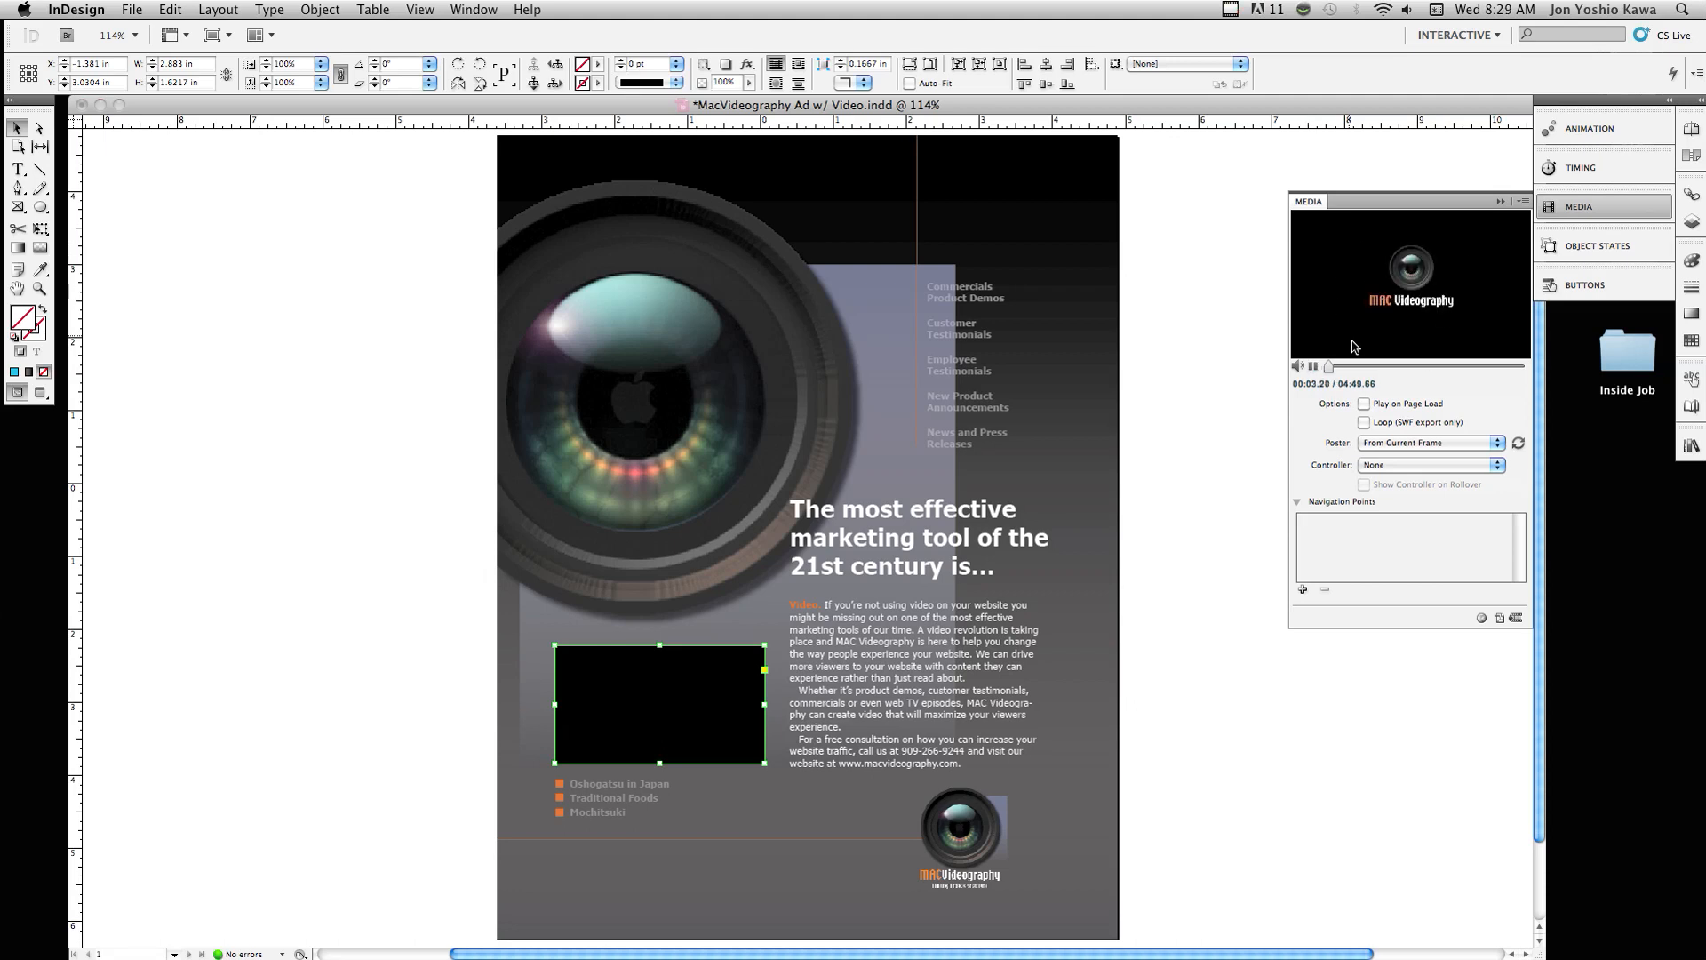
click(1310, 366)
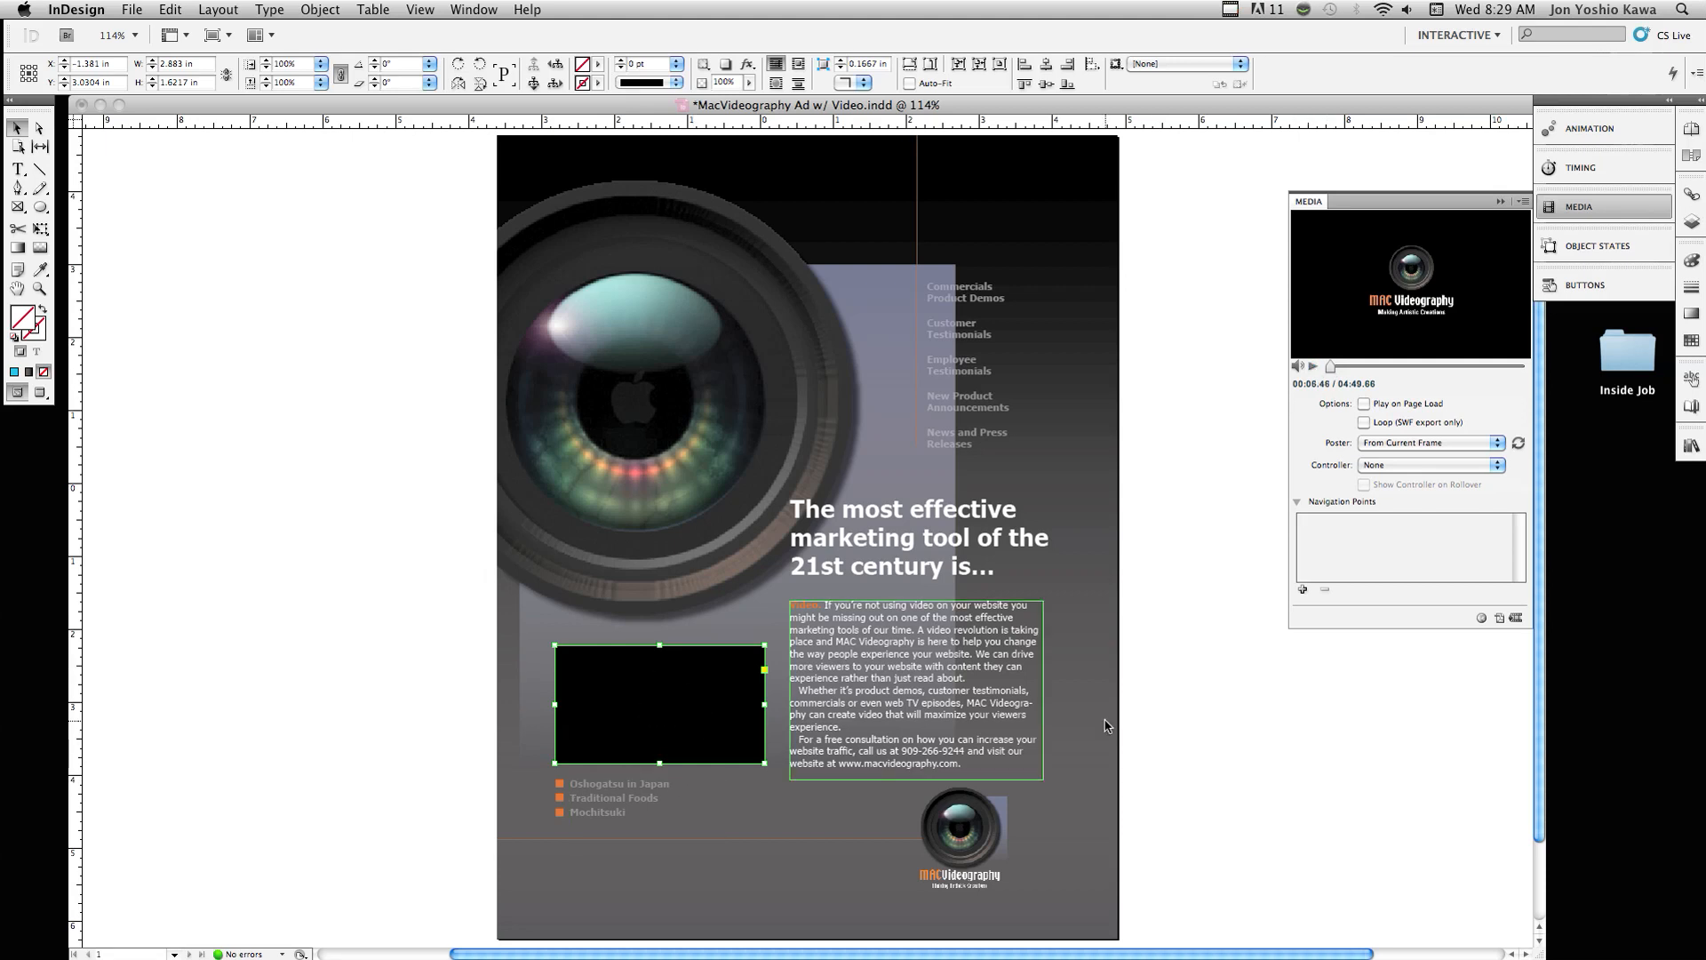
mouse_move(814, 720)
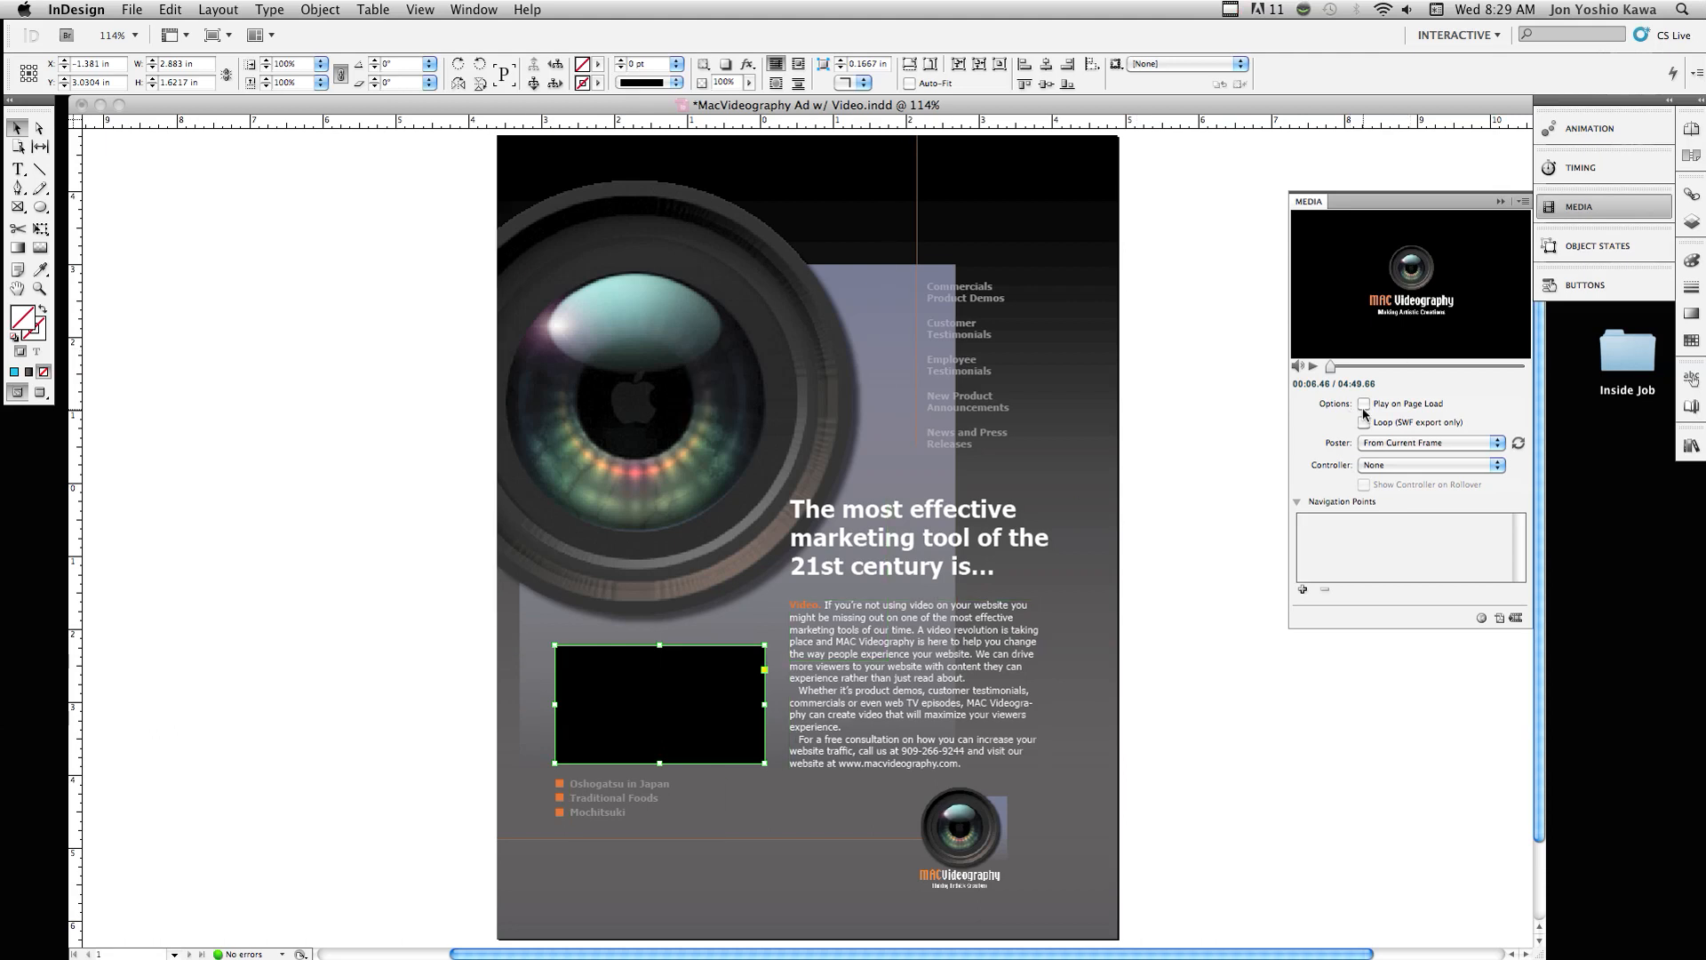
Enable Play on Page Load and set the poster to From Current Frame.
click(1365, 403)
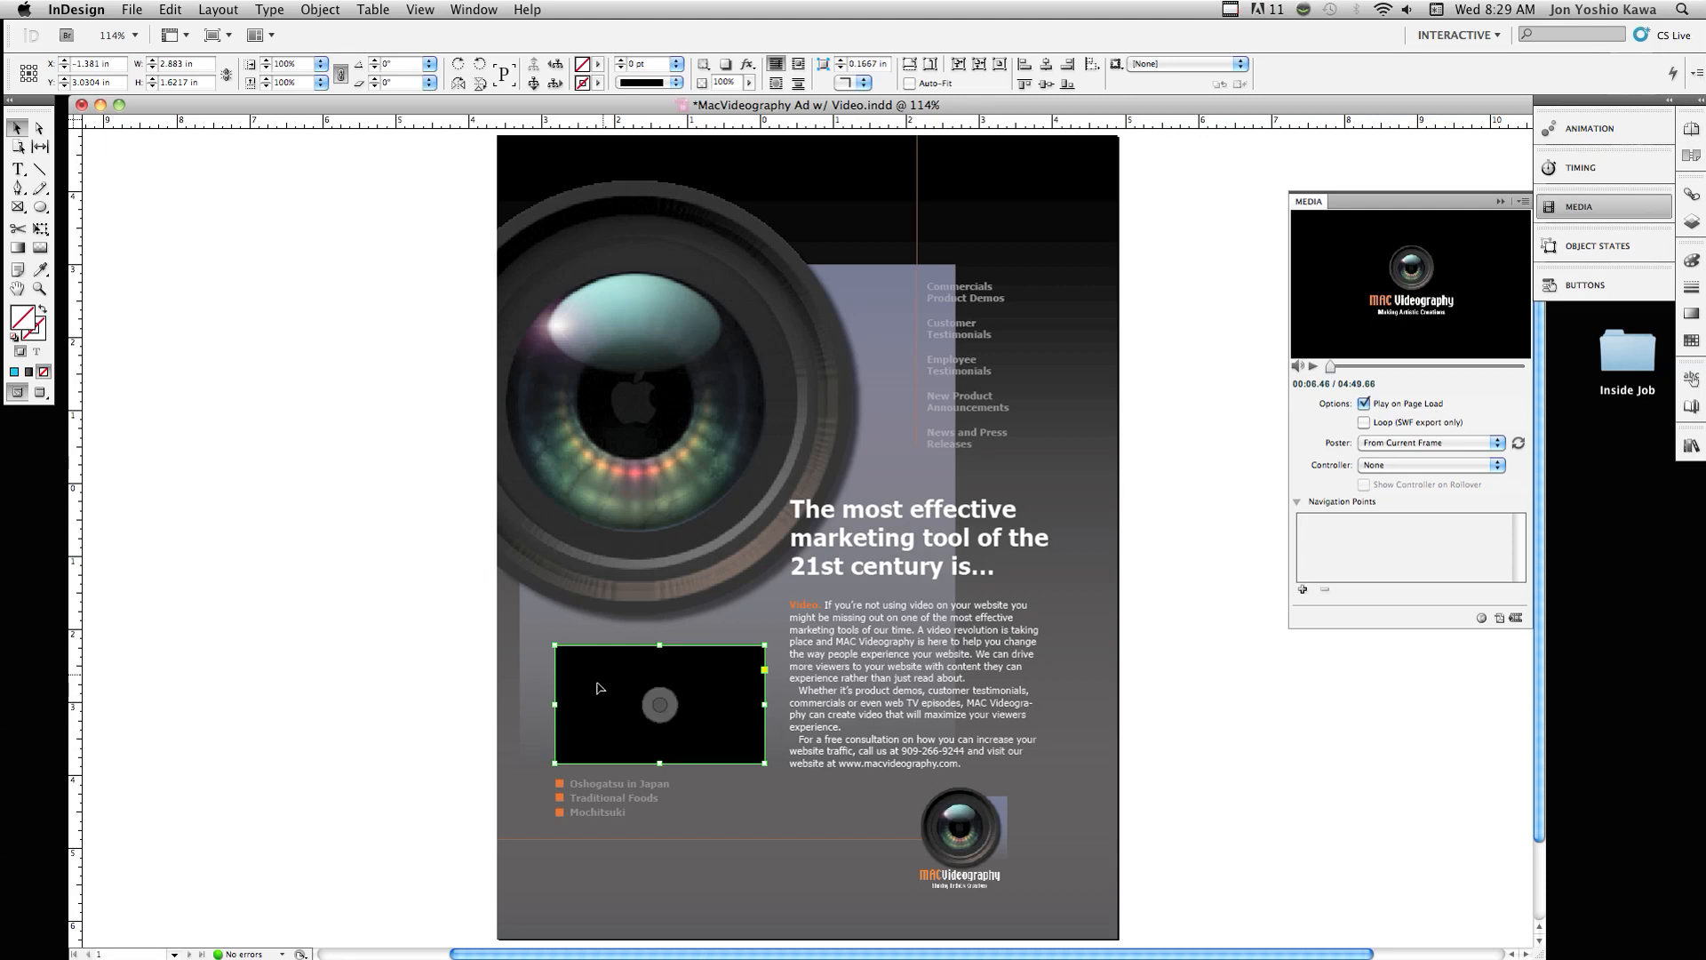
mouse_move(744, 781)
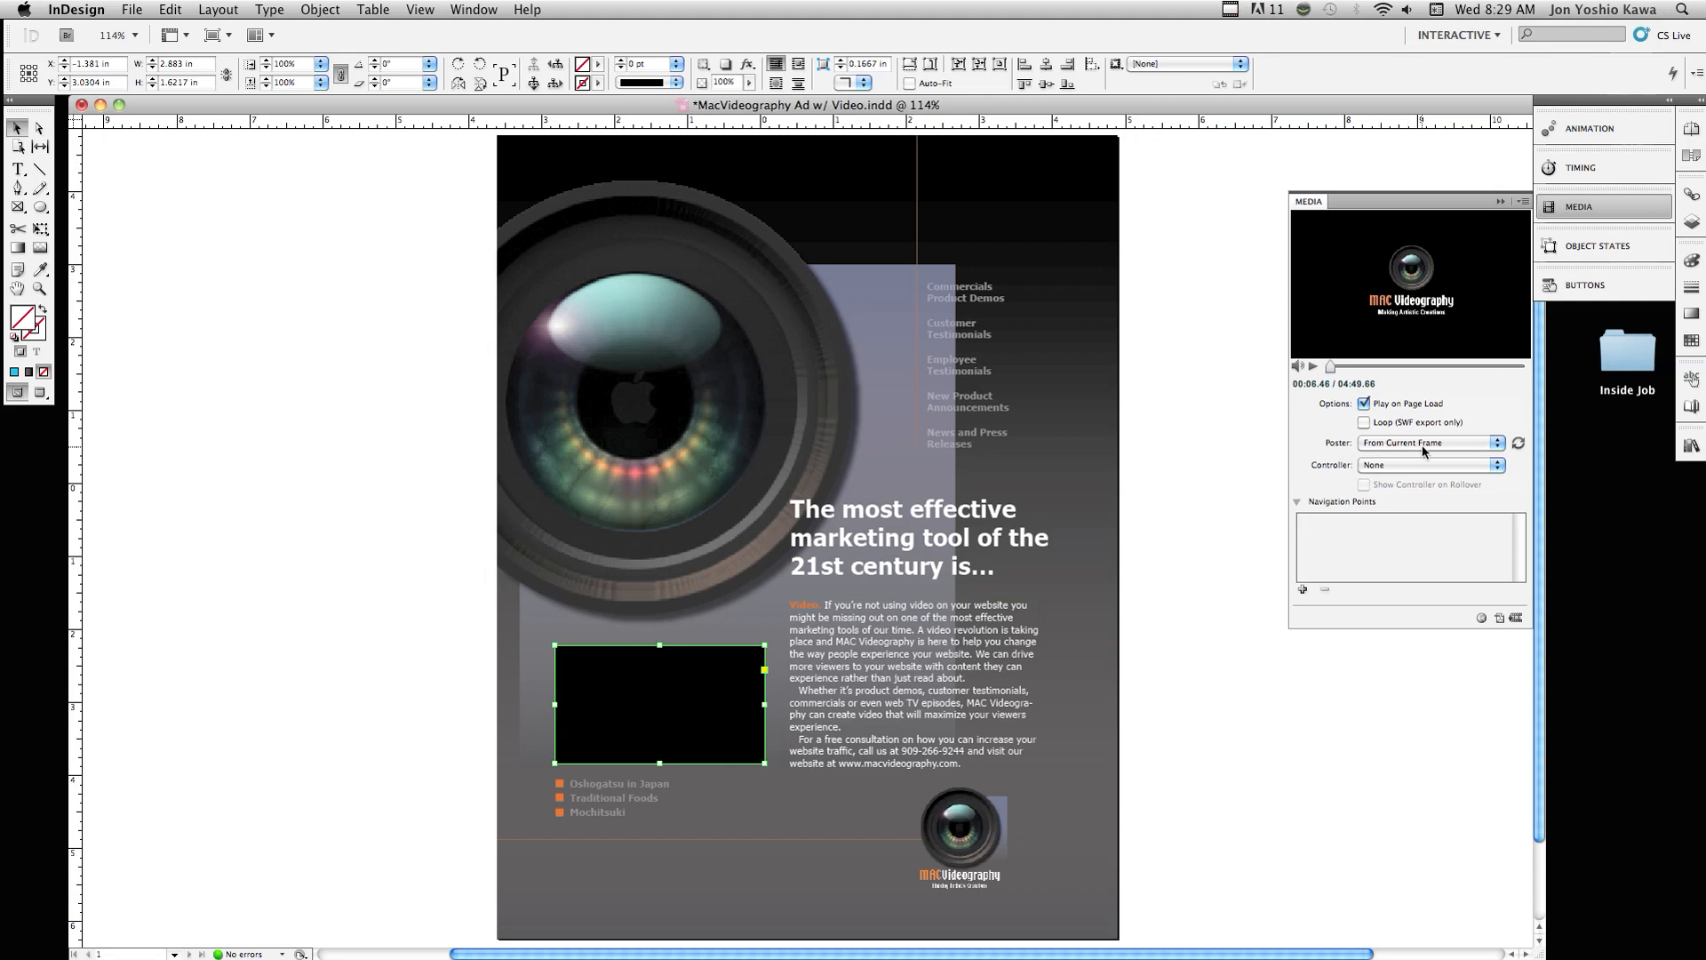
click(1429, 442)
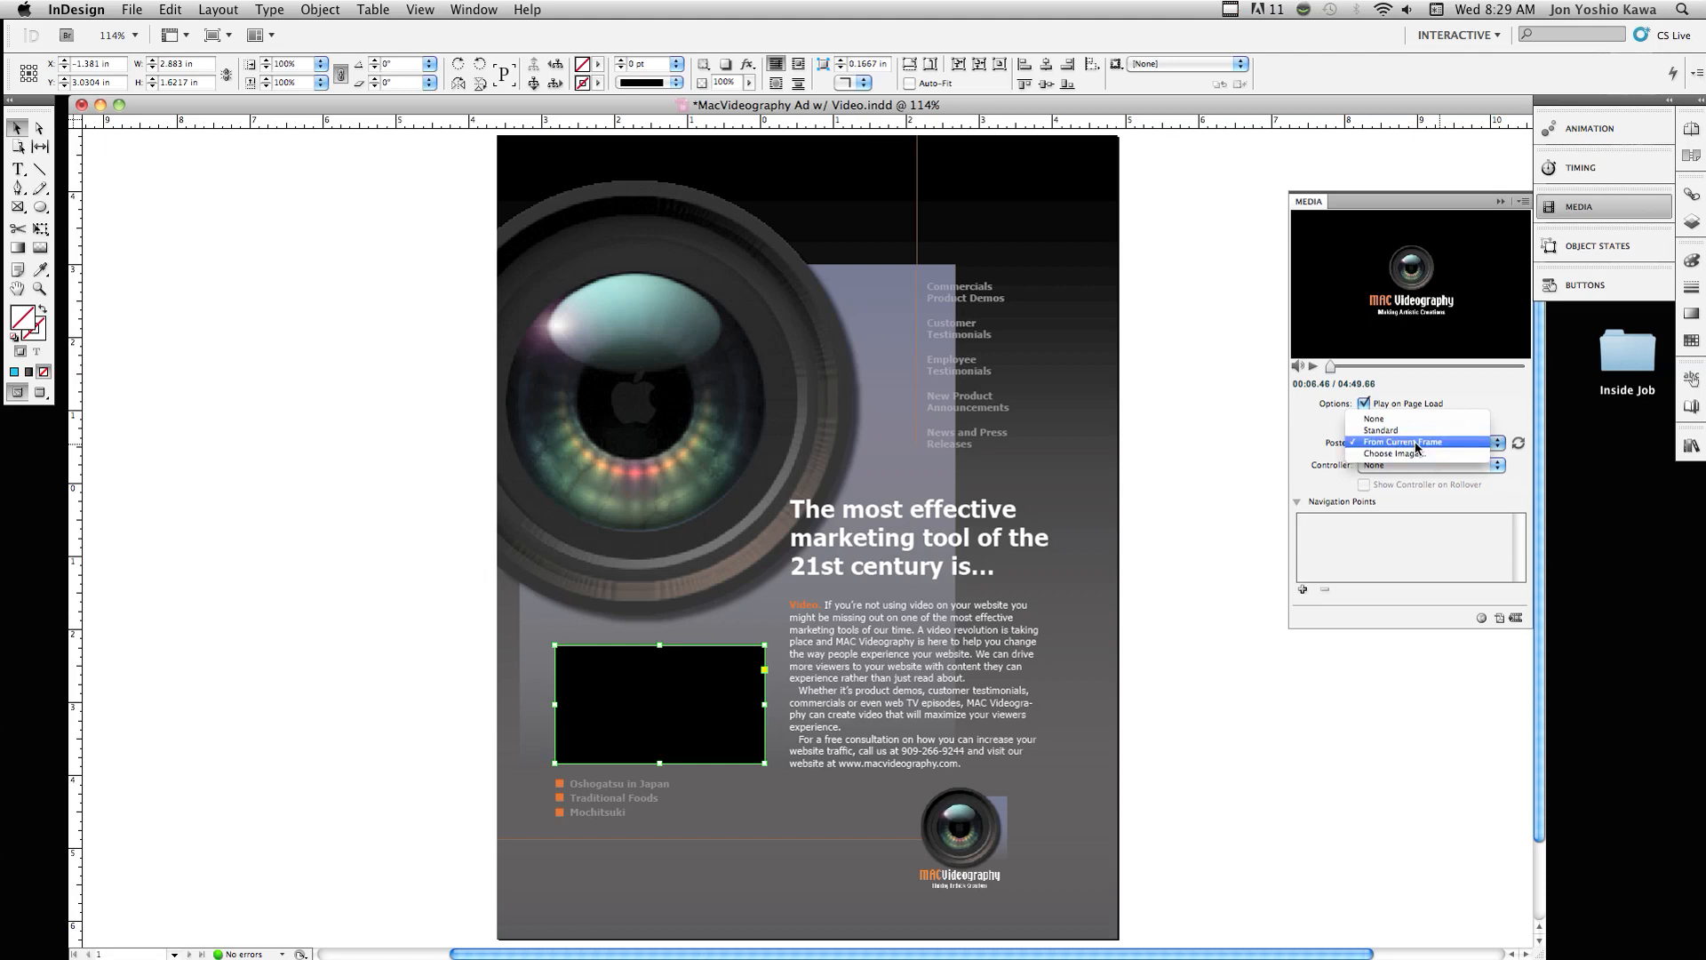
click(1402, 442)
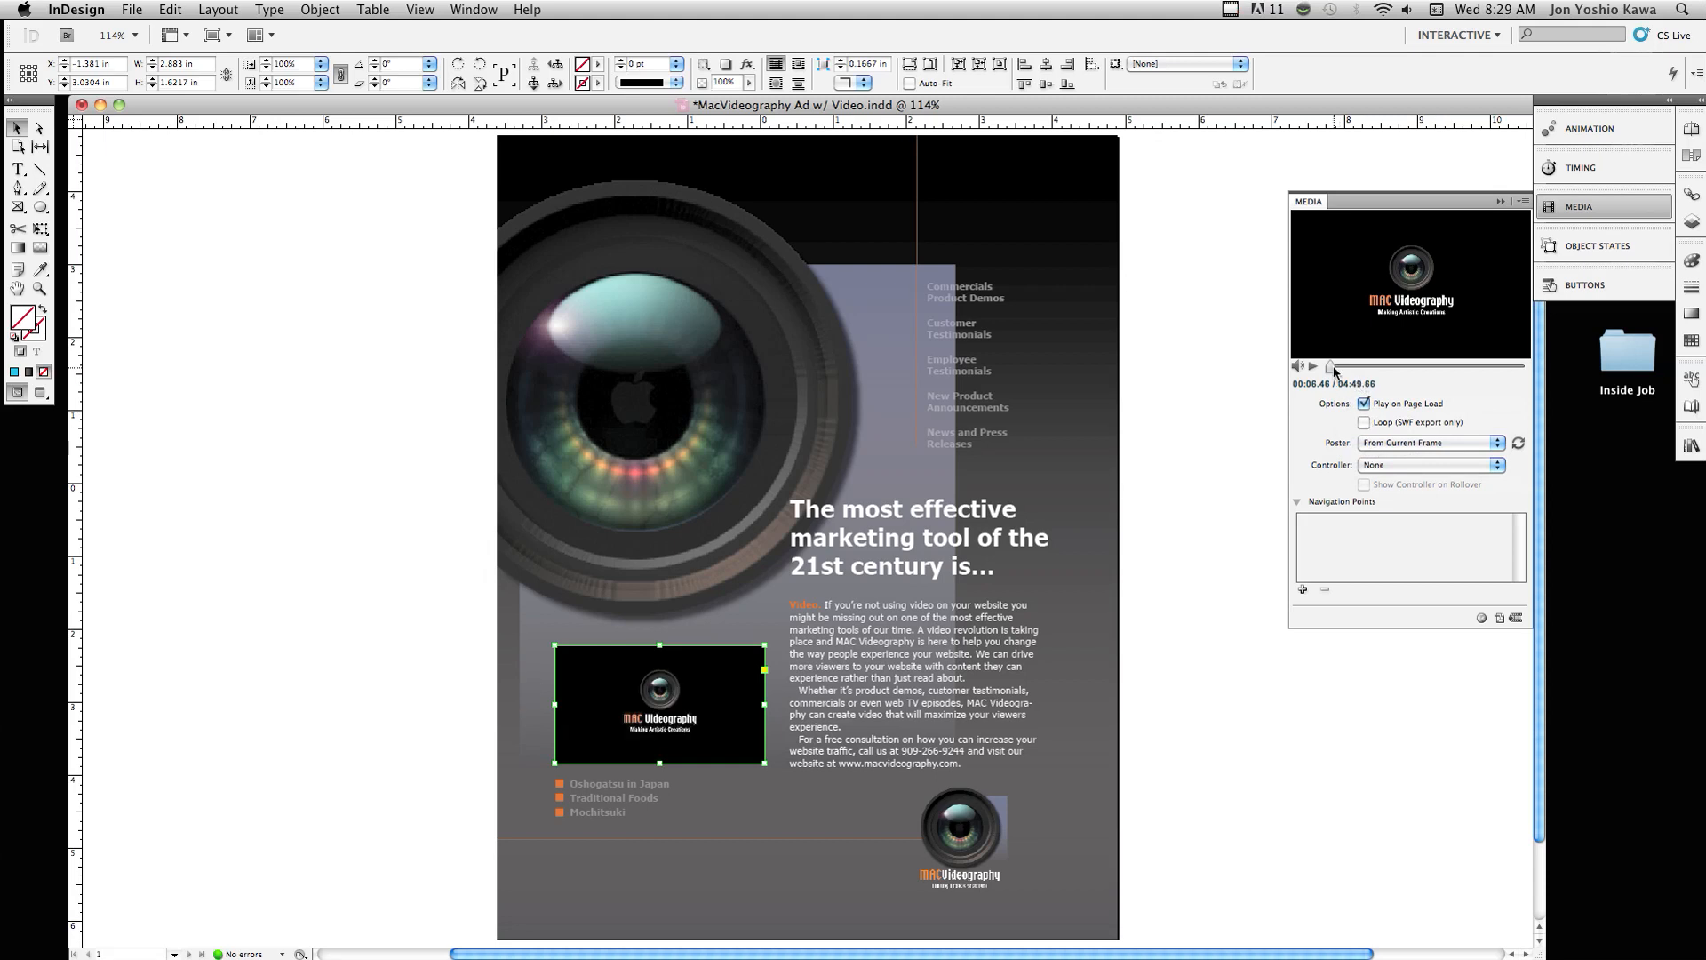
Scrub the preview to the flag-and-food shot and refresh the poster to it.
drag(1331, 366, 1359, 366)
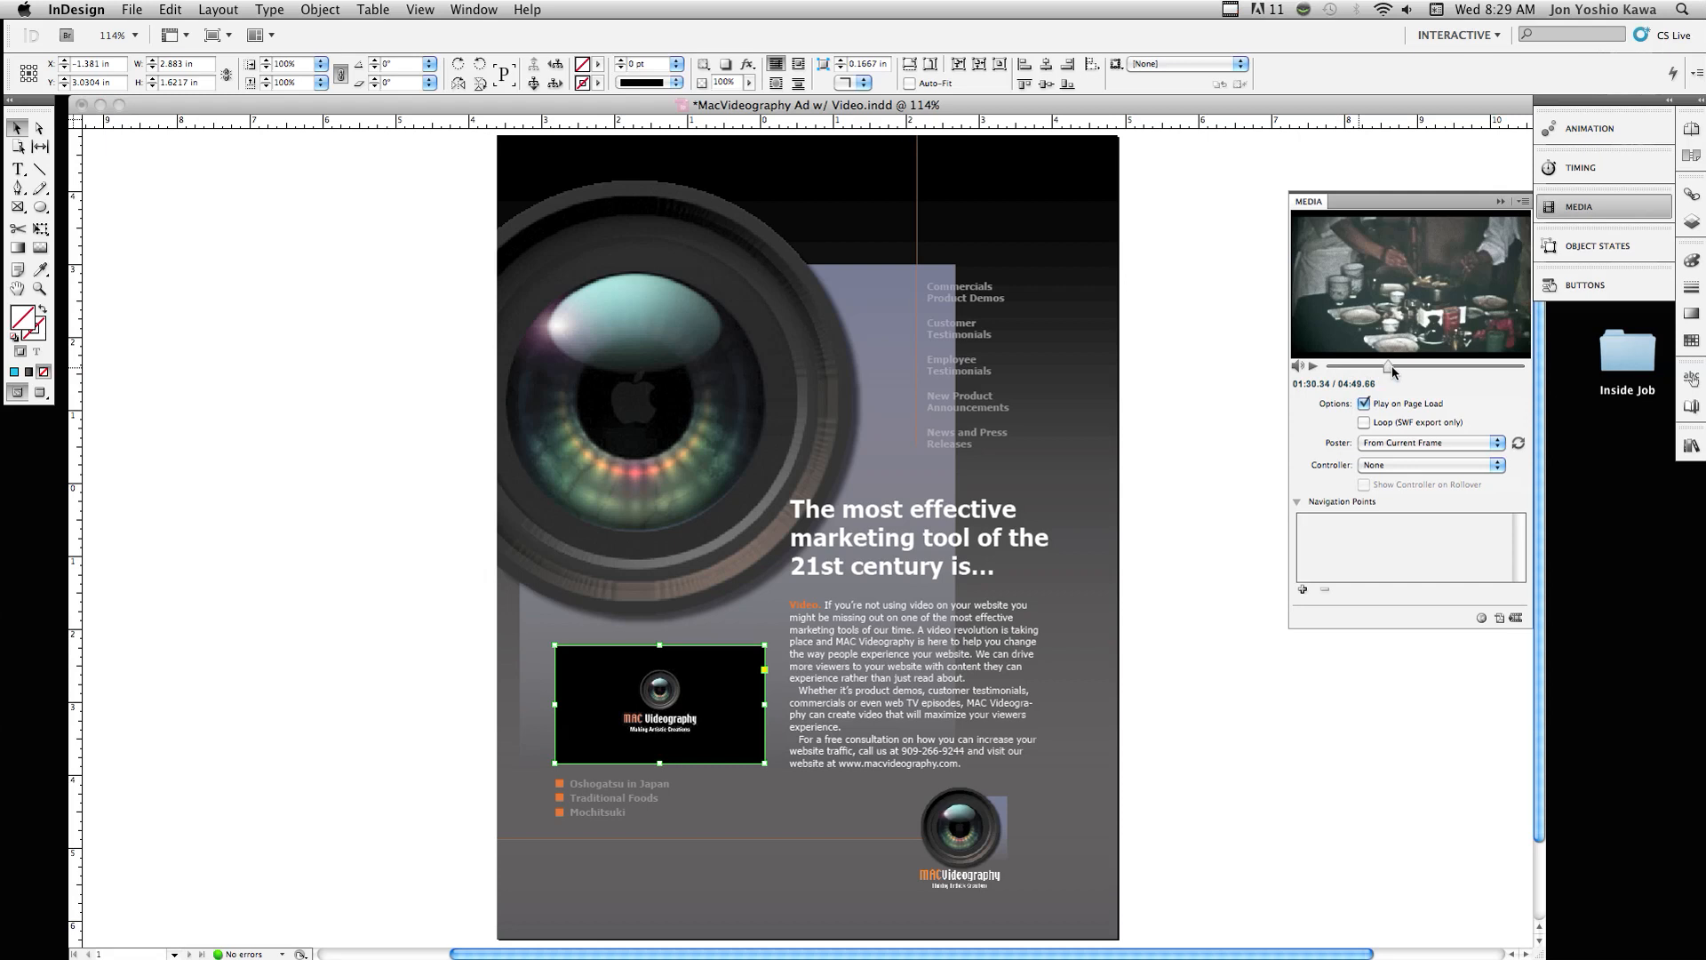
drag(1391, 367, 1434, 368)
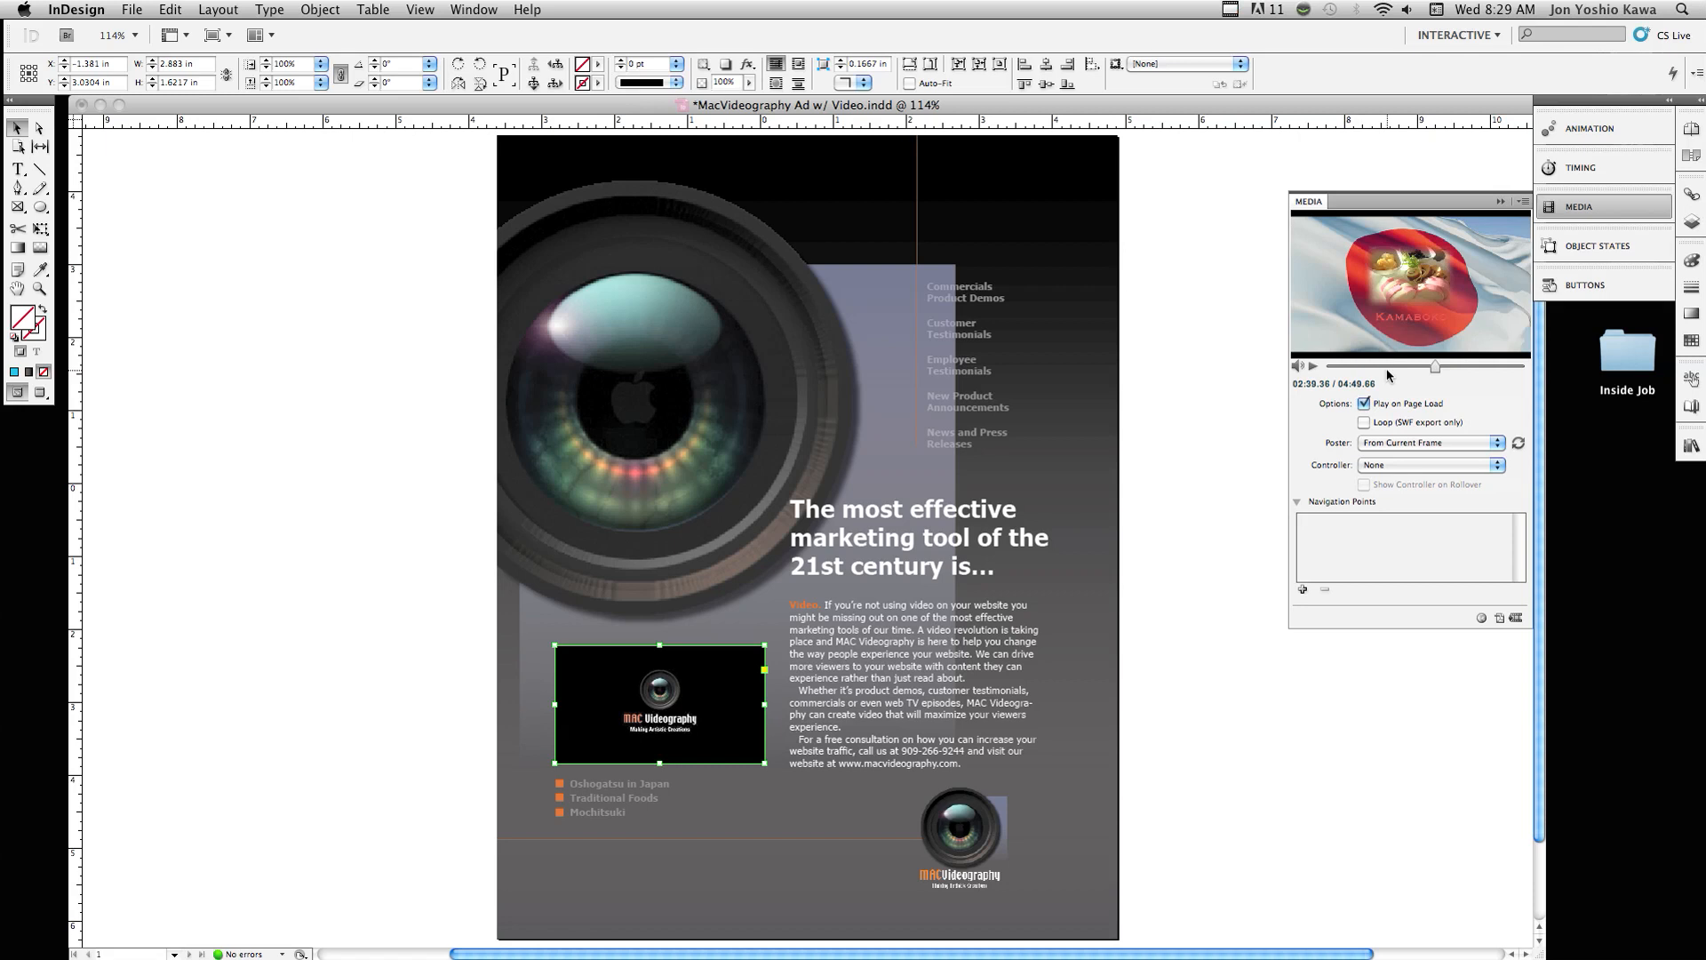
mouse_move(1412, 366)
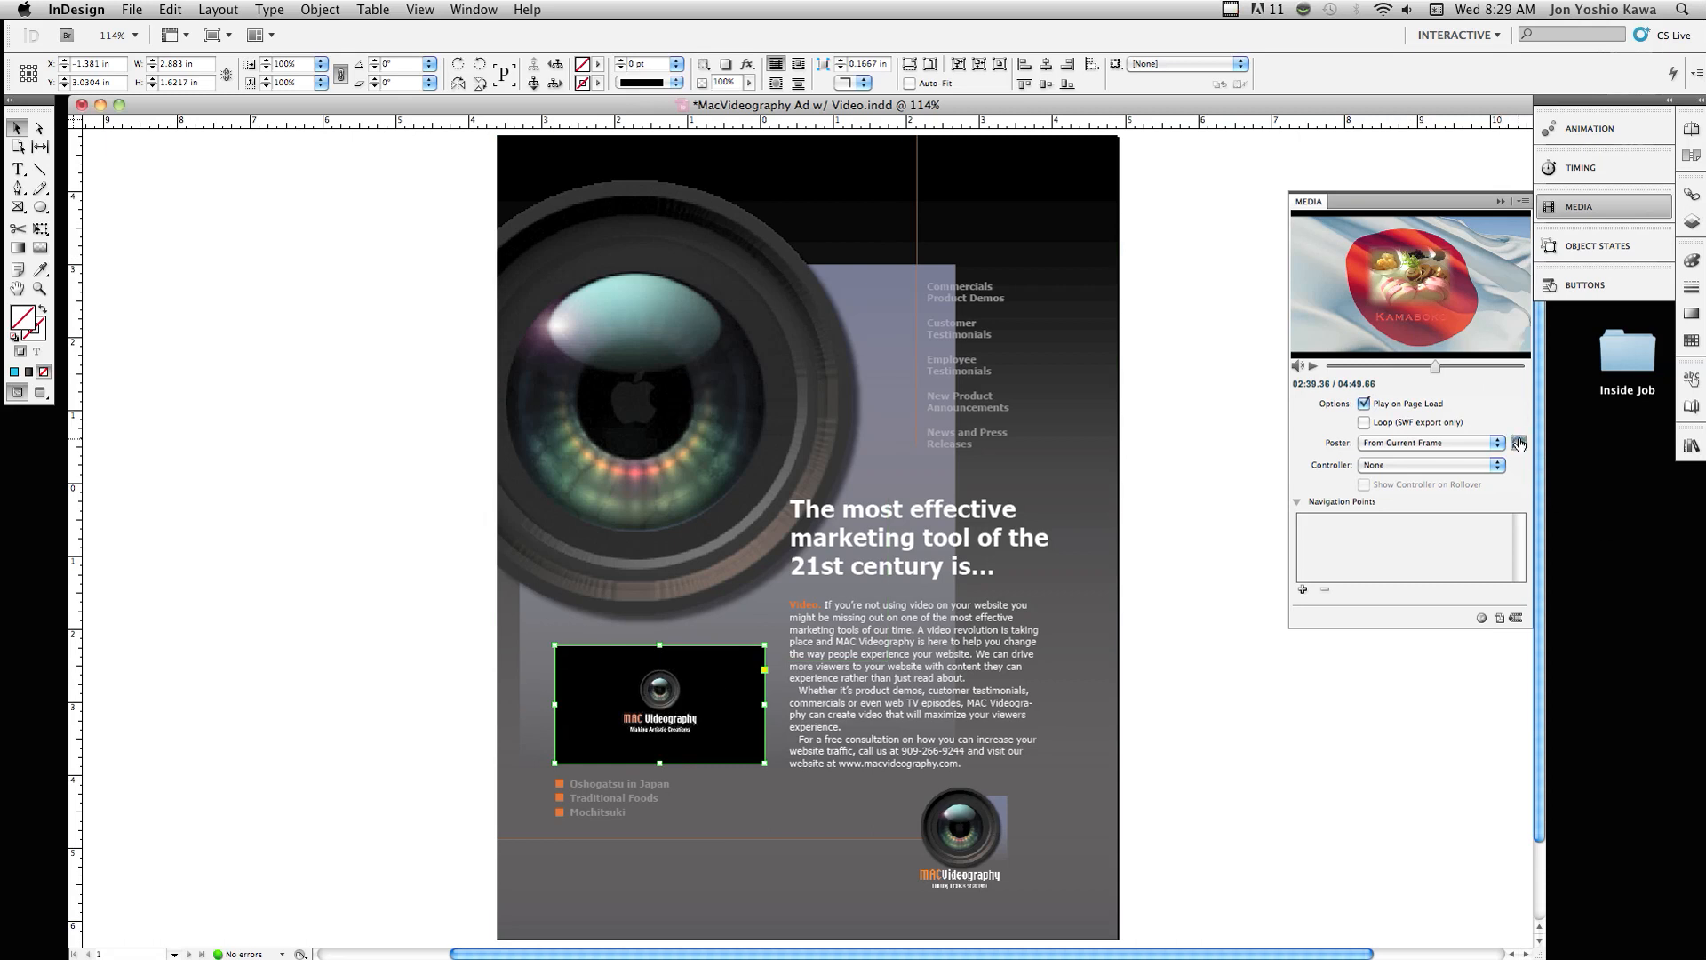
click(1517, 442)
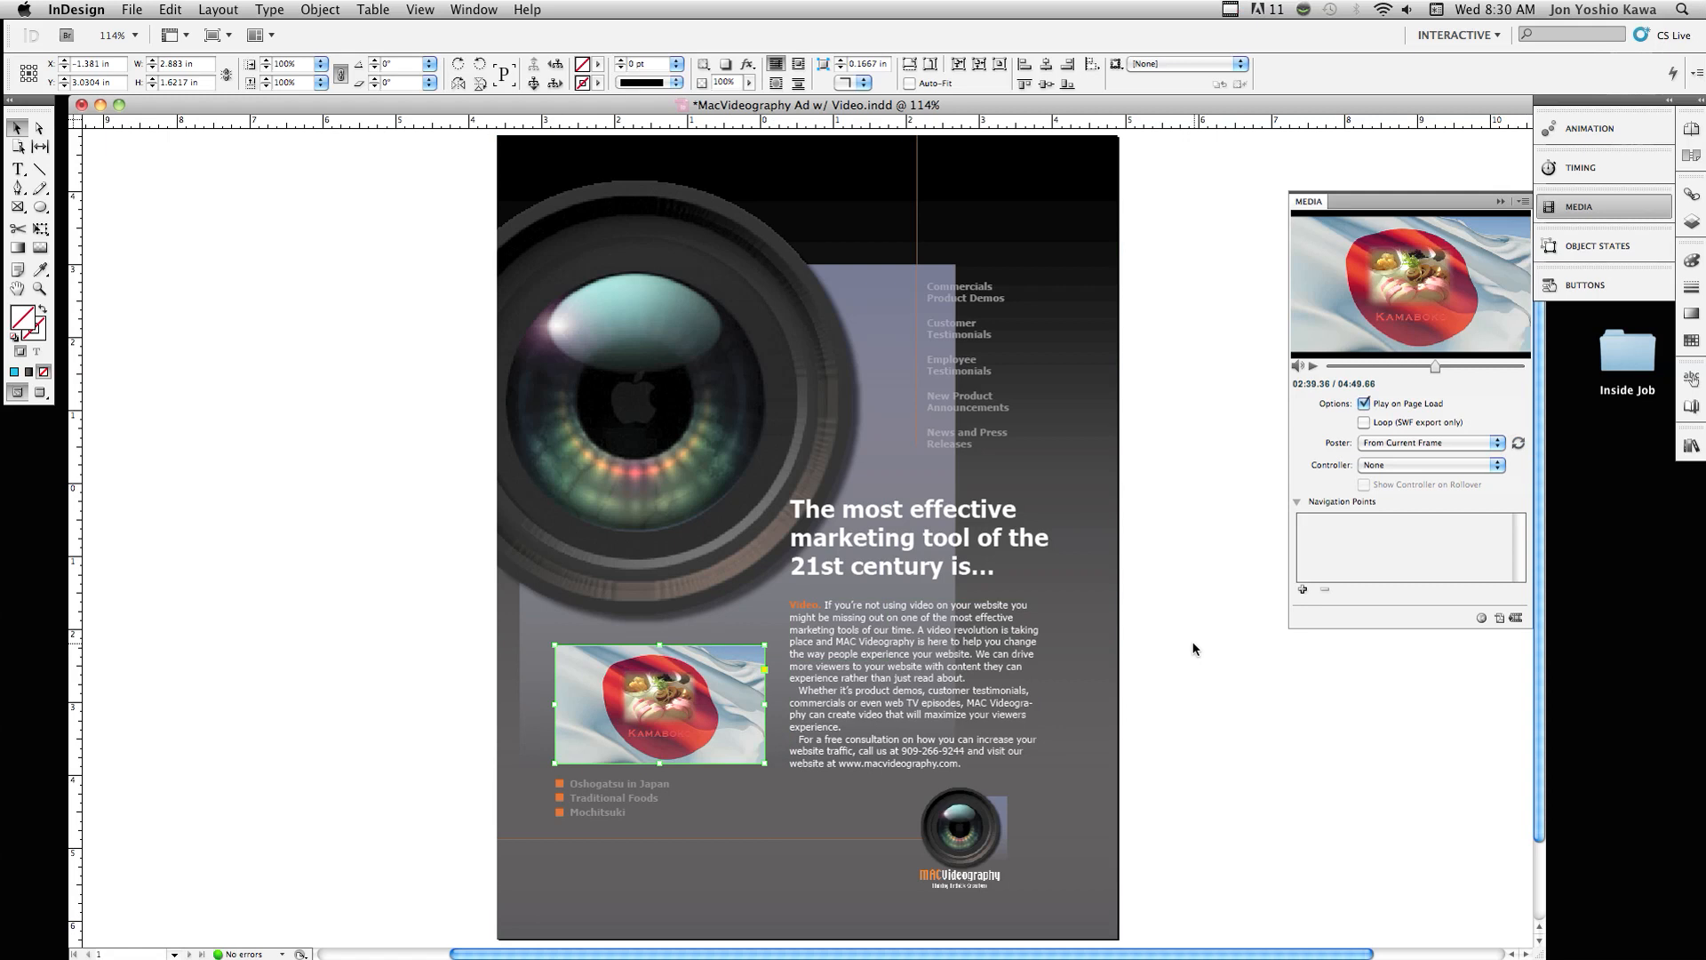
mouse_move(1354, 476)
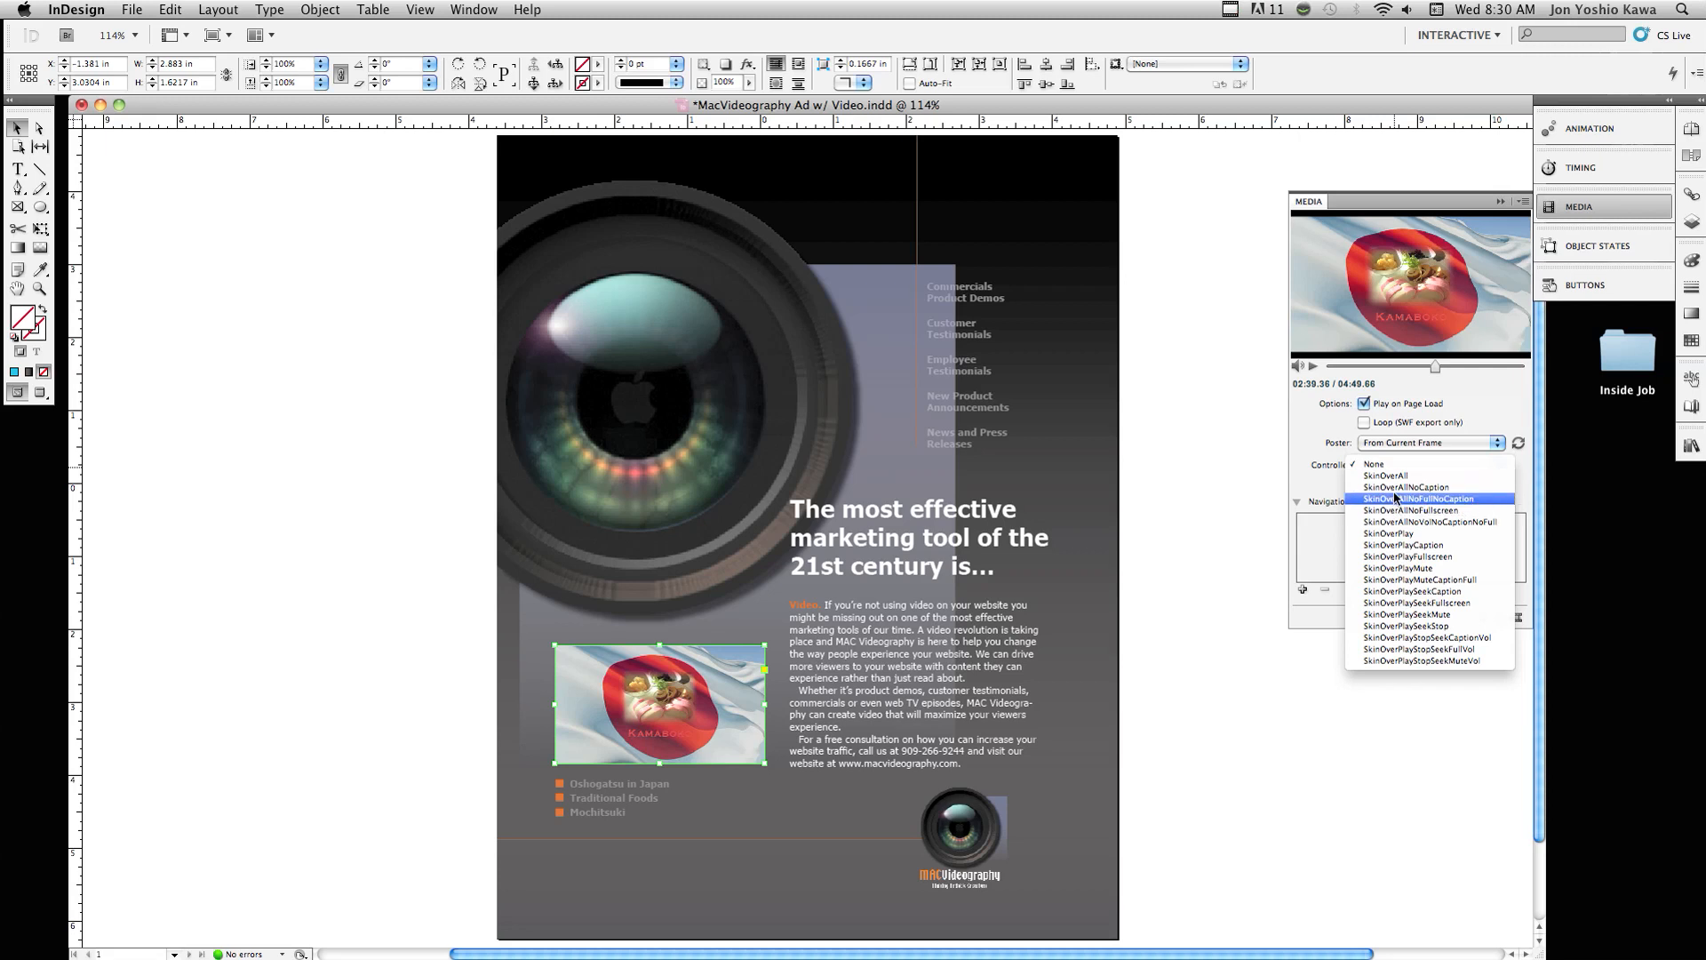
mouse_move(1409, 487)
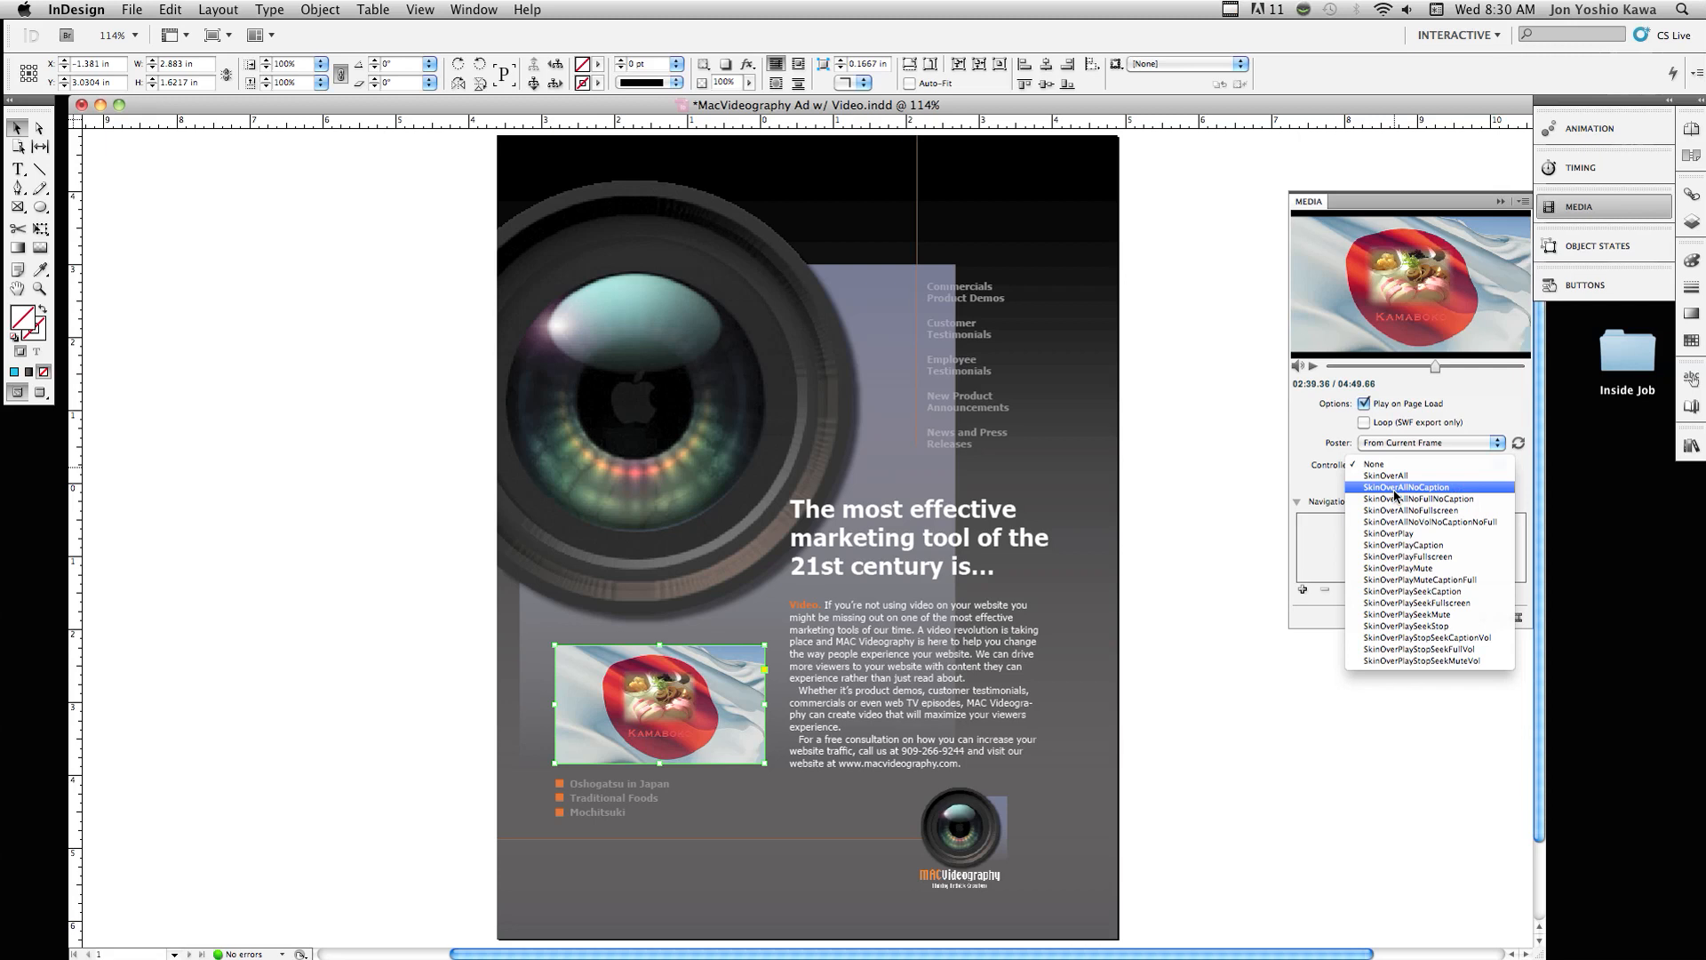
Choose the SkinOverAllNoCaption controller and enable Show Controller on Rollover.
click(1408, 487)
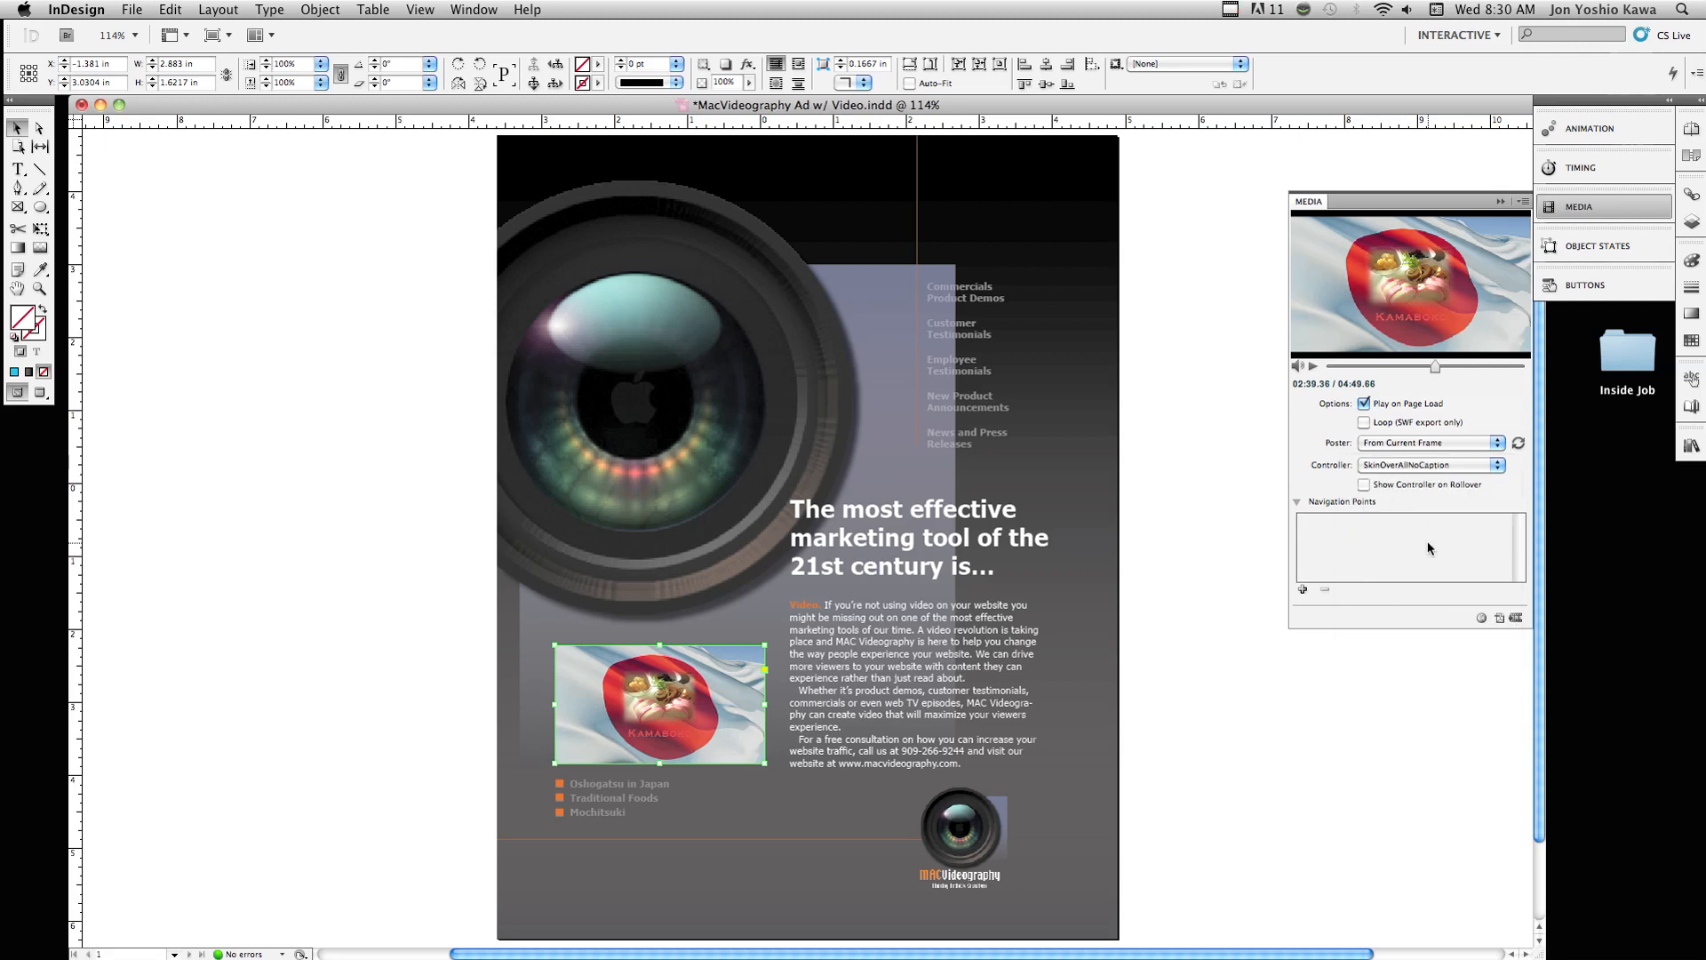
click(1365, 483)
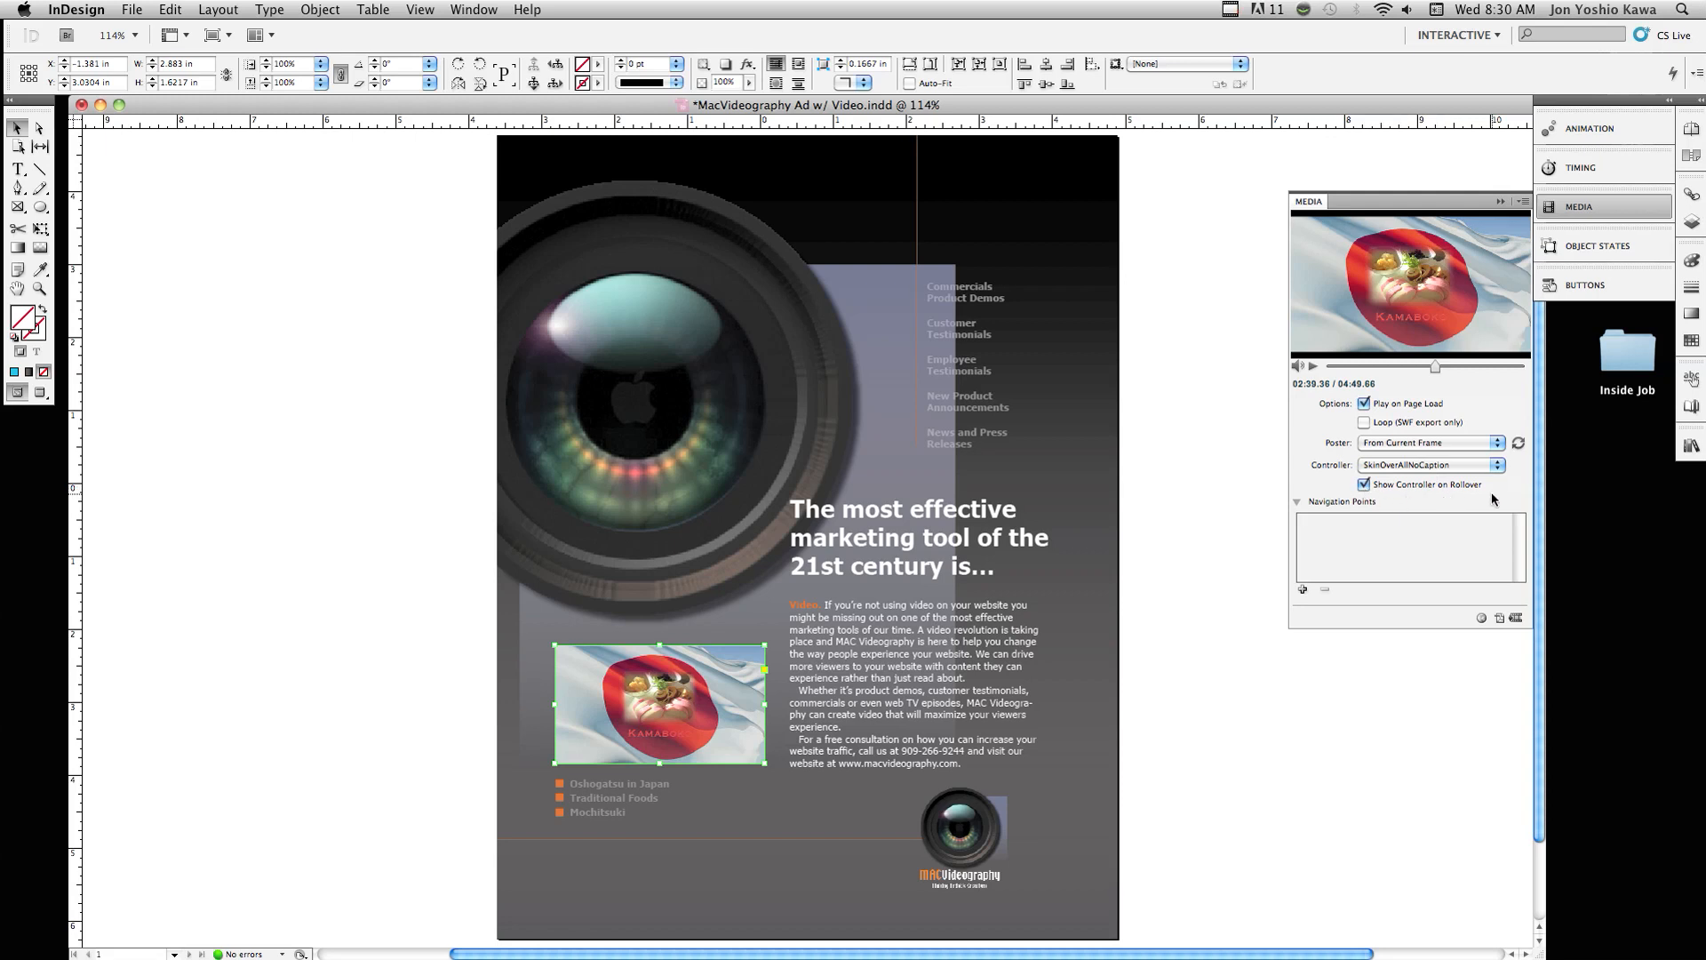
mouse_move(1282, 646)
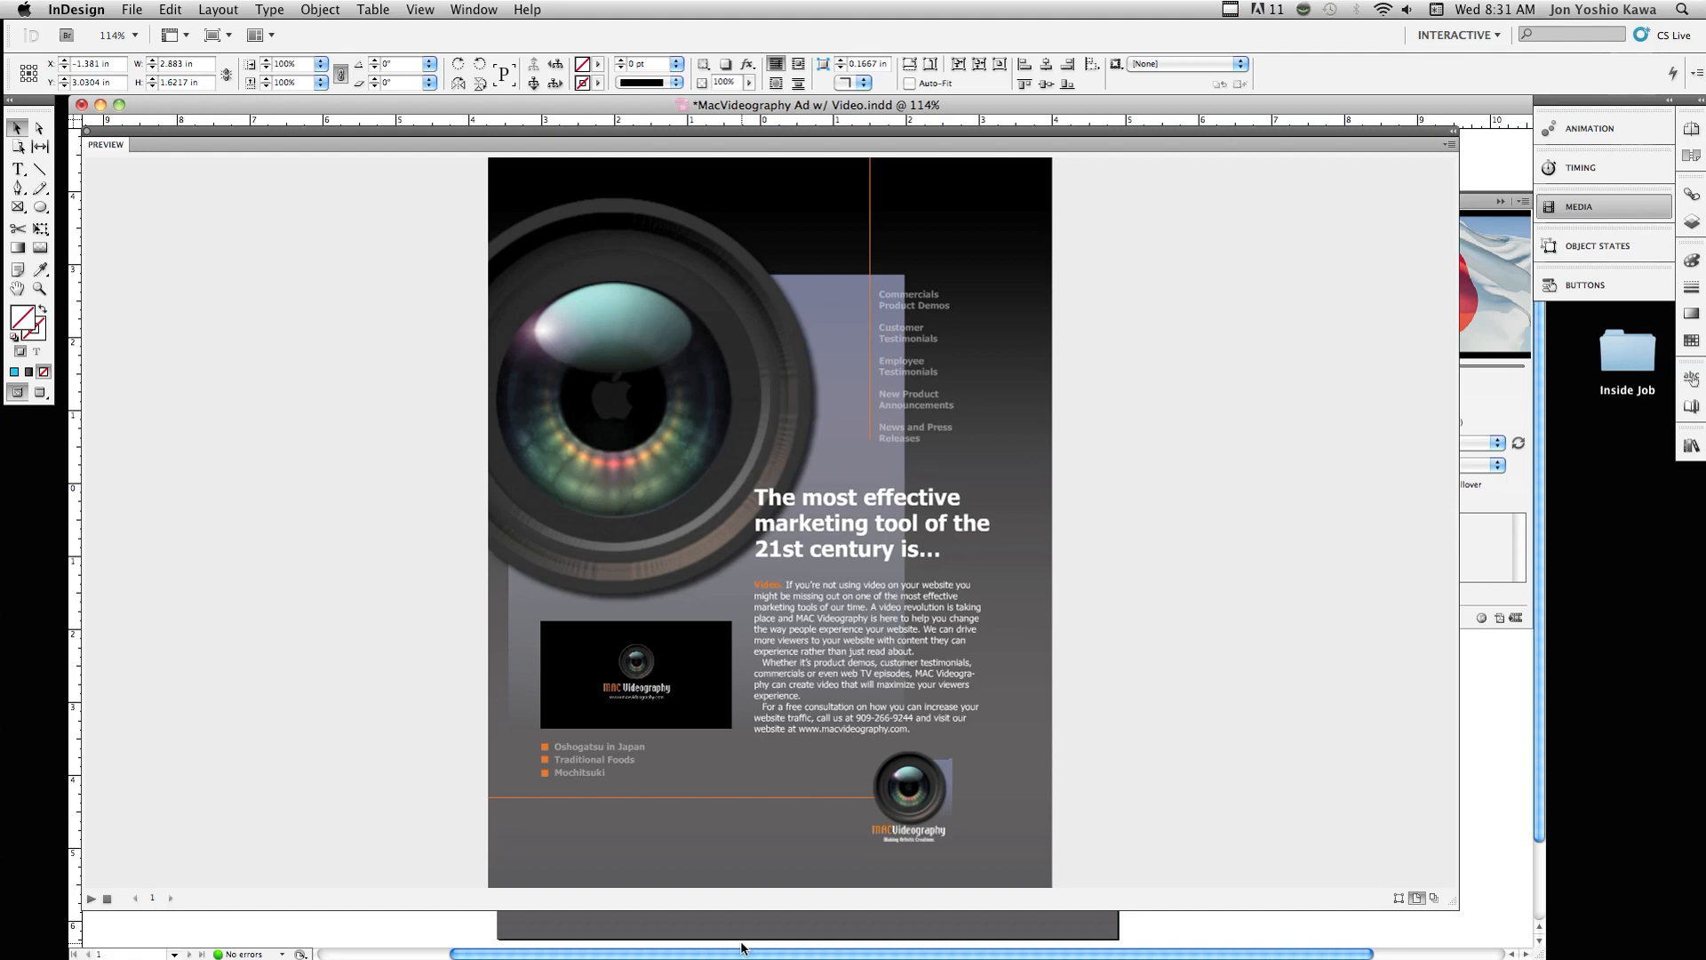
Play the spread in the Preview panel and try the video's rollover controller.
click(90, 897)
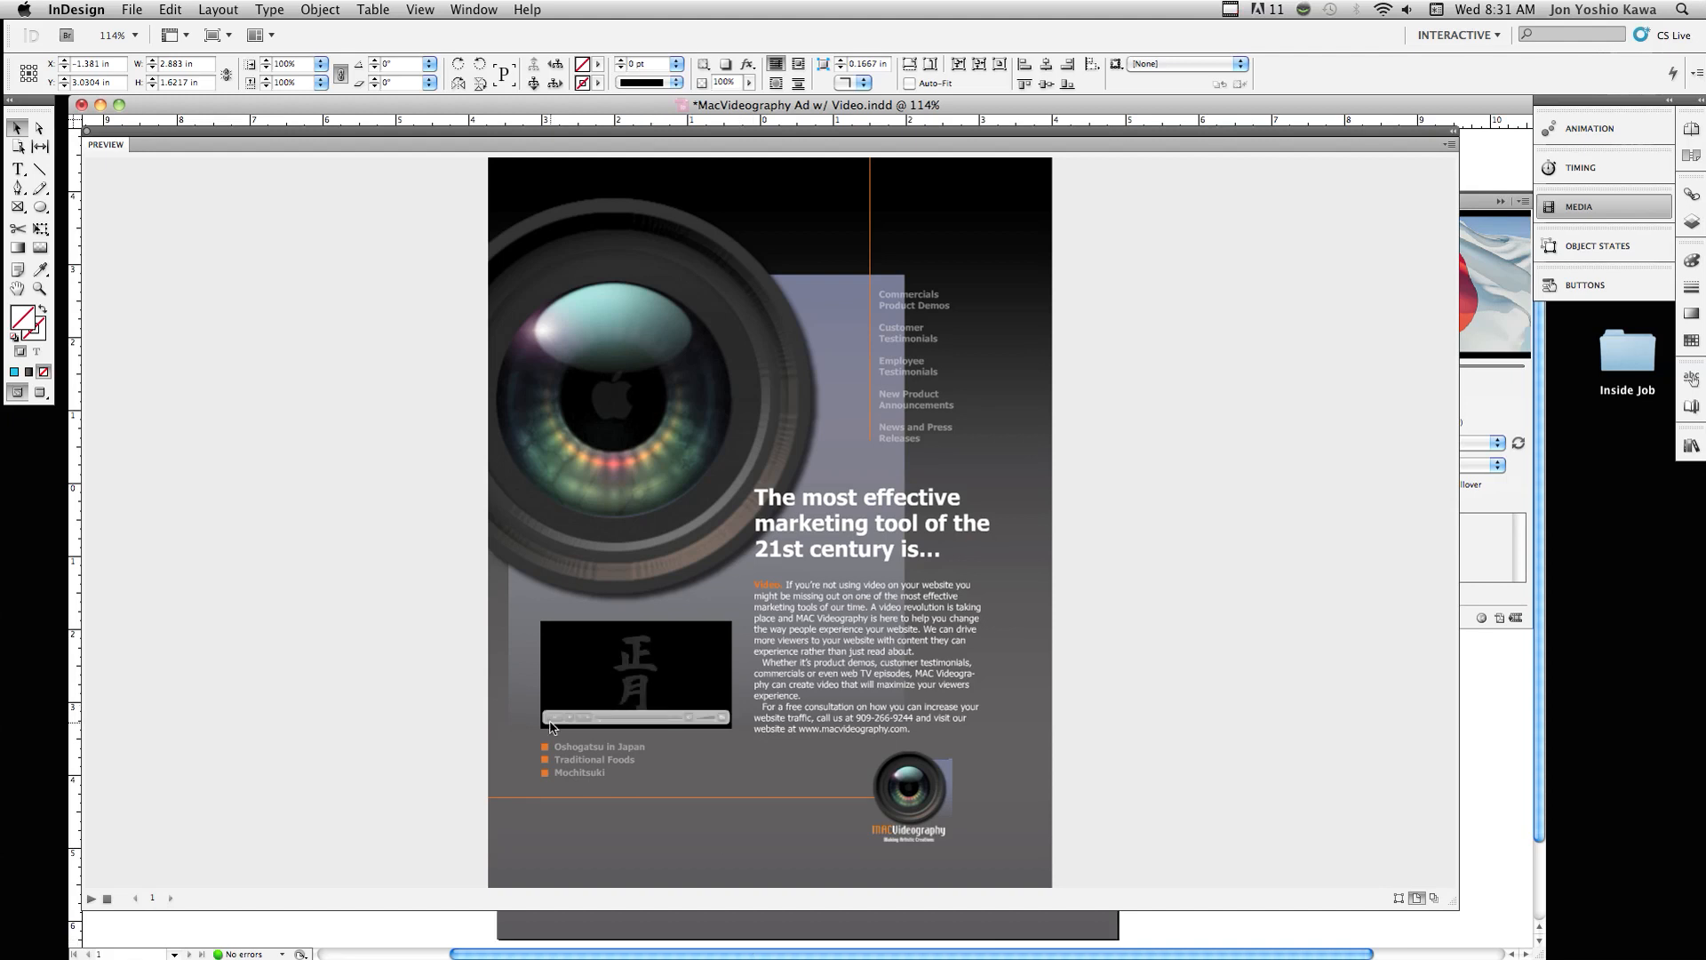
click(553, 716)
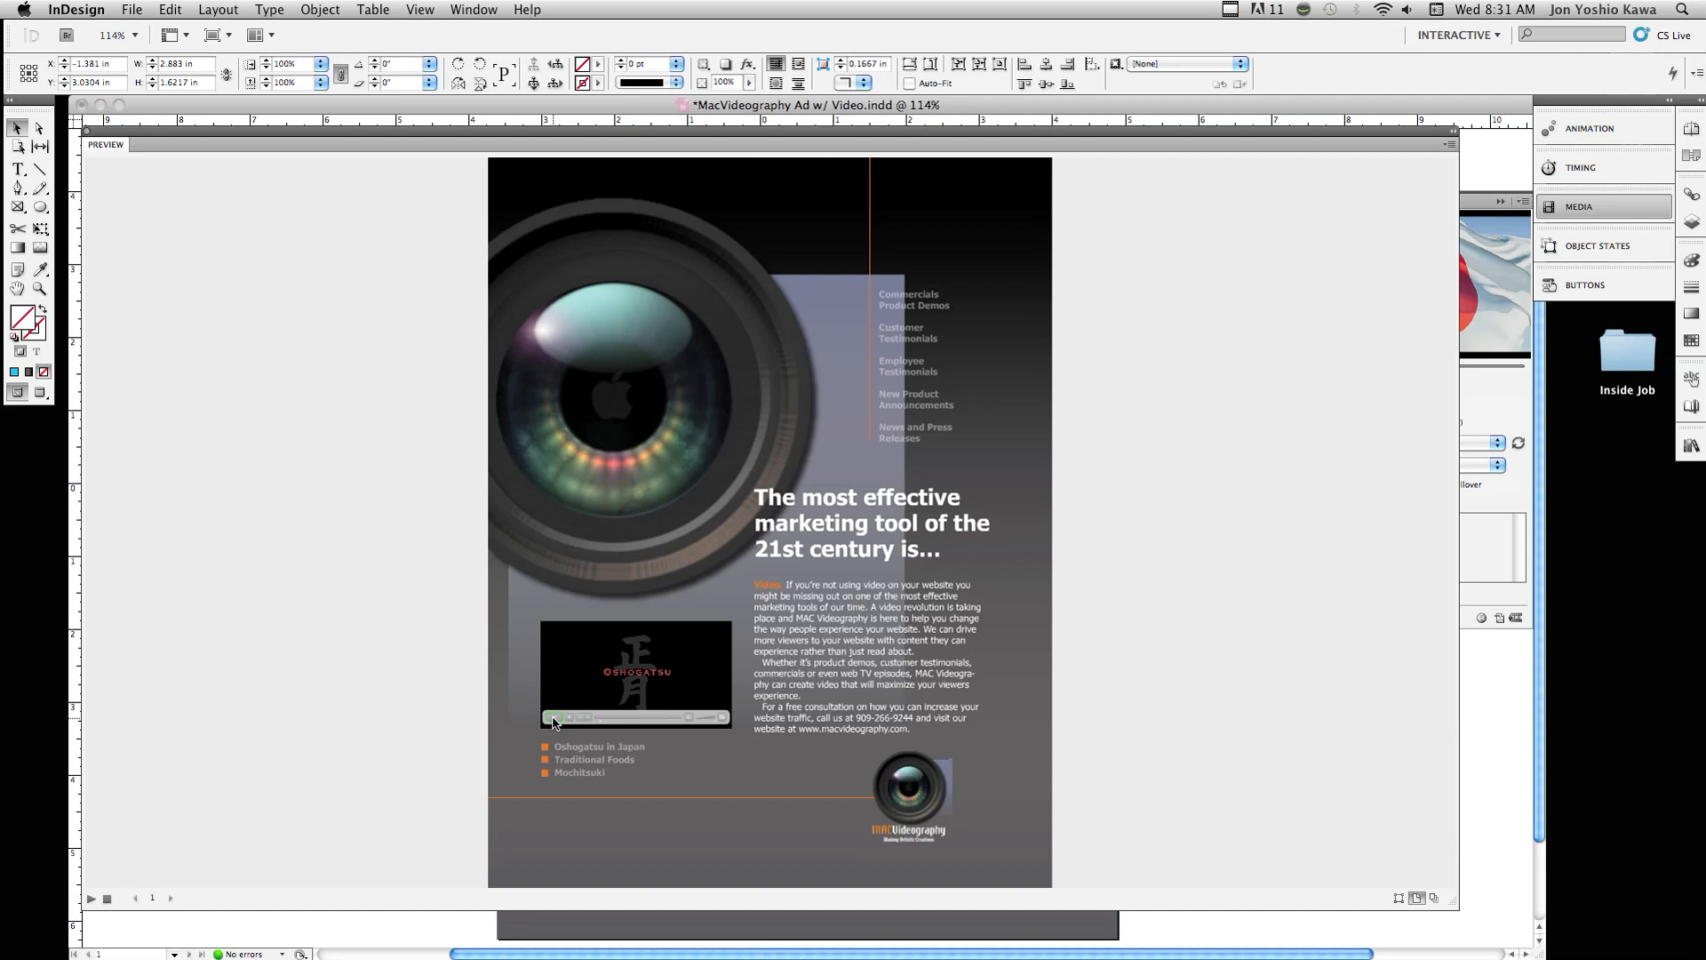